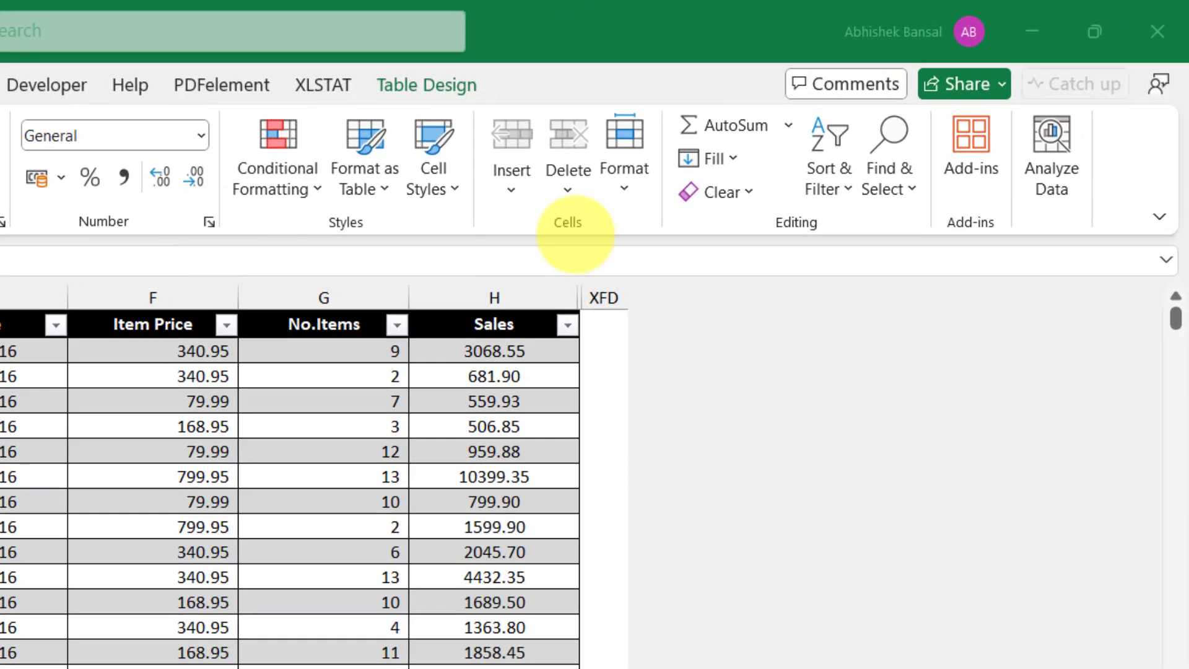
mouse_move(1051, 151)
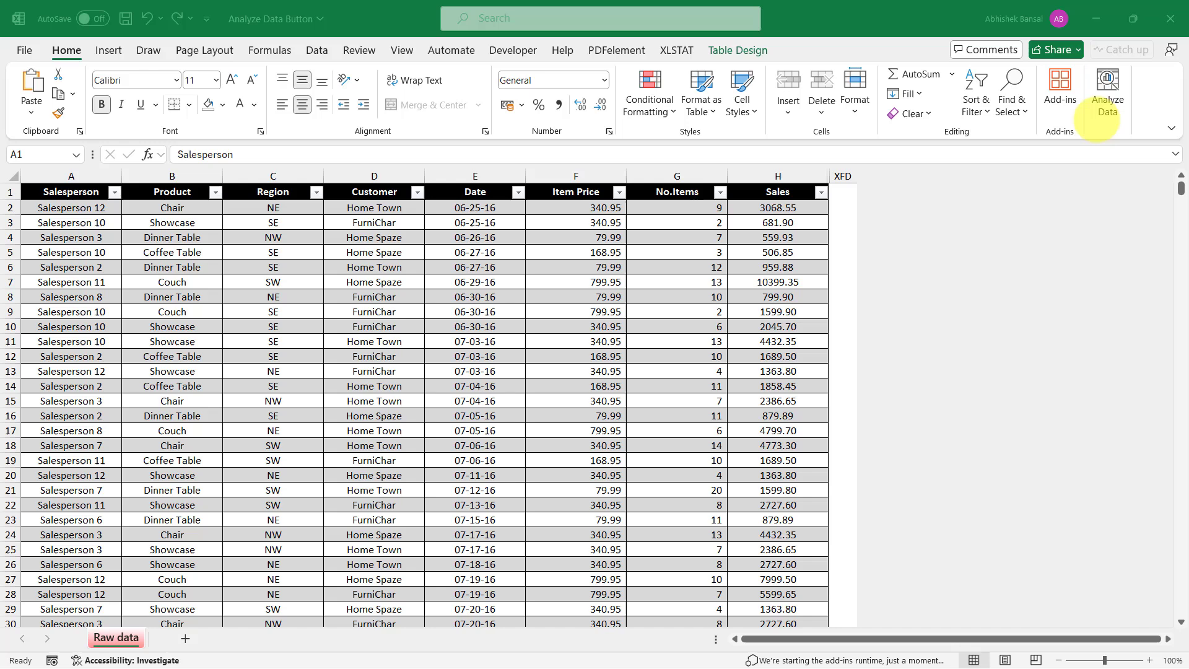
Launch Analyze Data on the sales table and move into the 'Ask a question about your data' box.
left_click(109, 50)
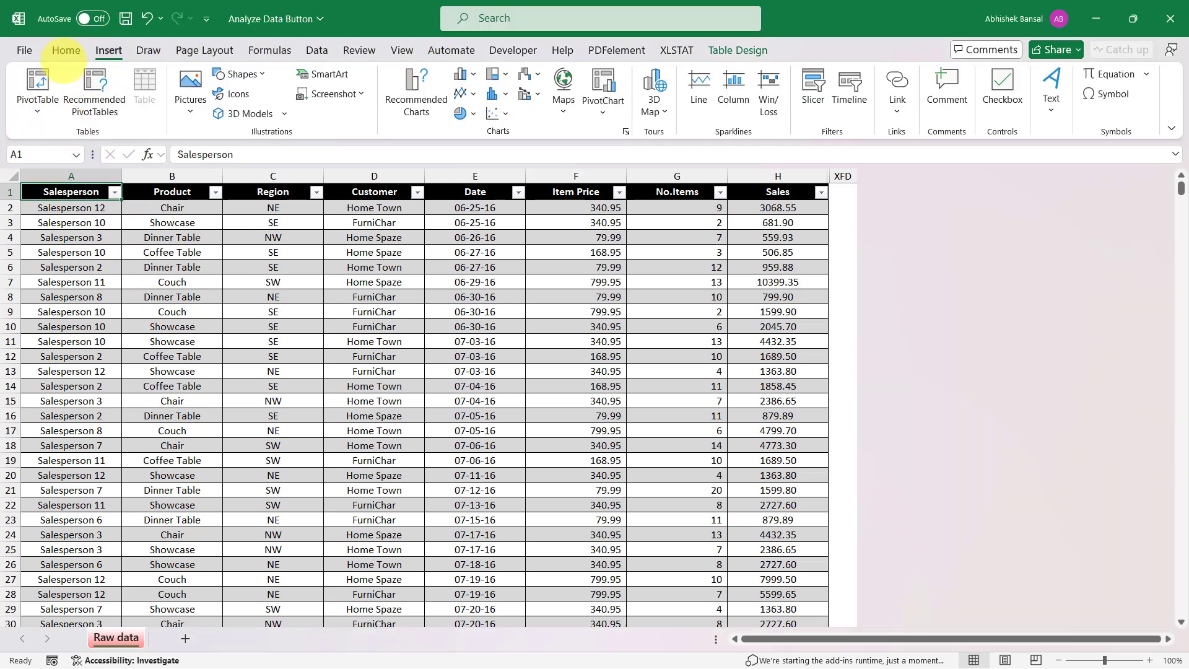
left_click(67, 50)
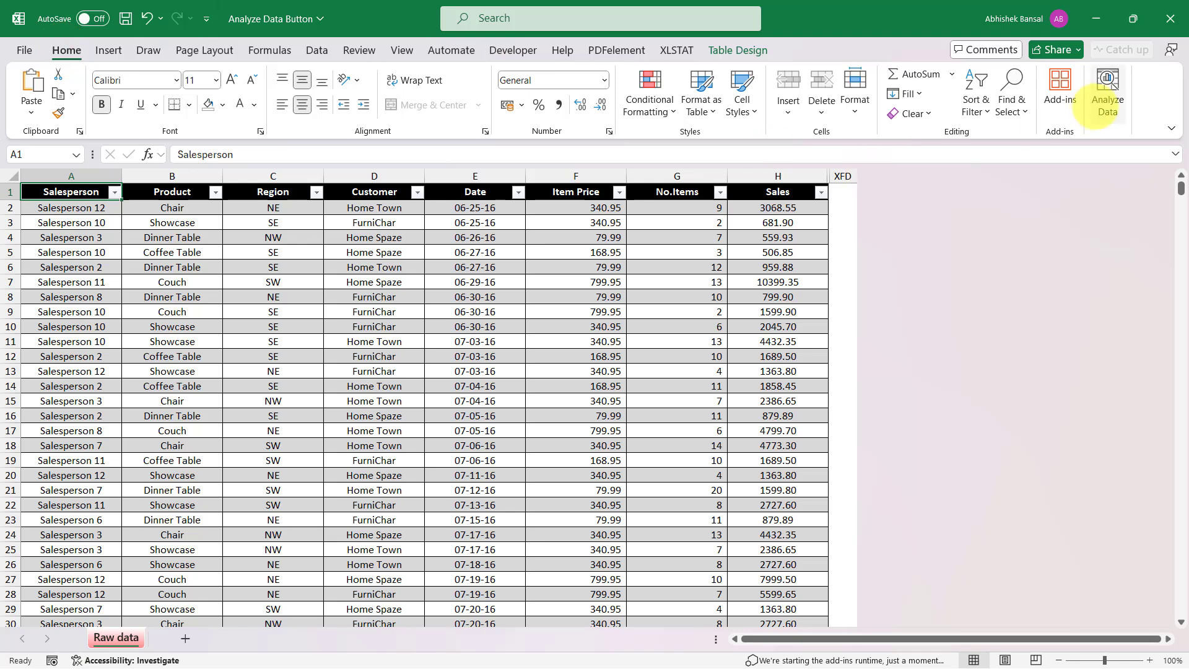
left_click(1107, 86)
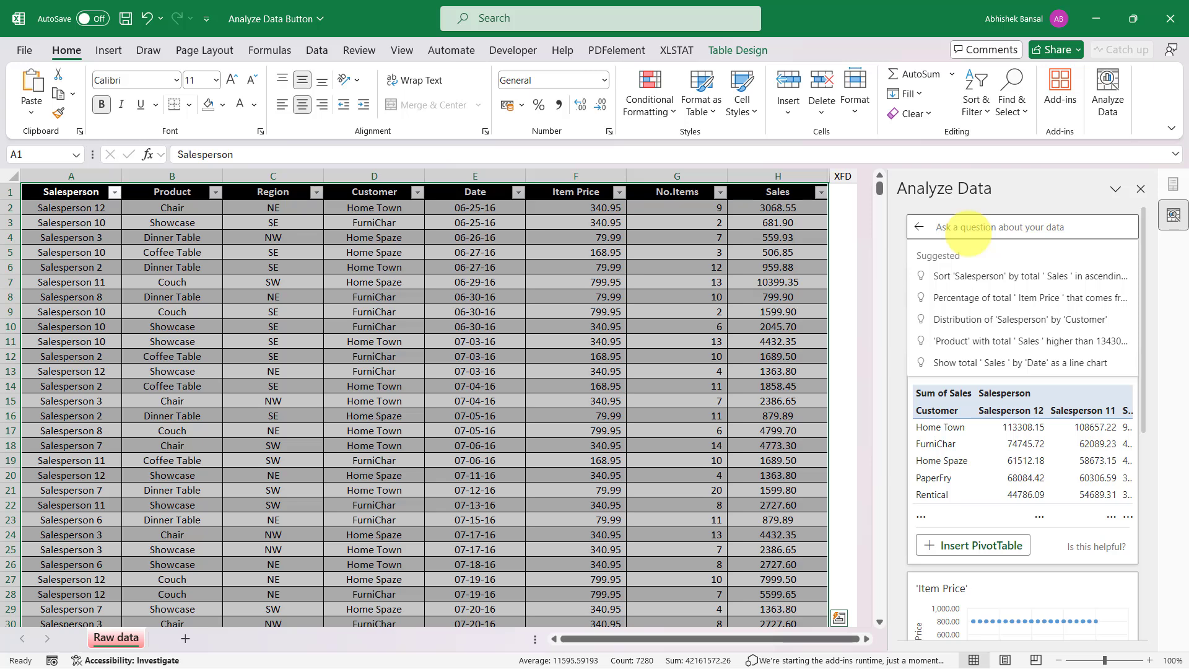
mouse_move(978, 228)
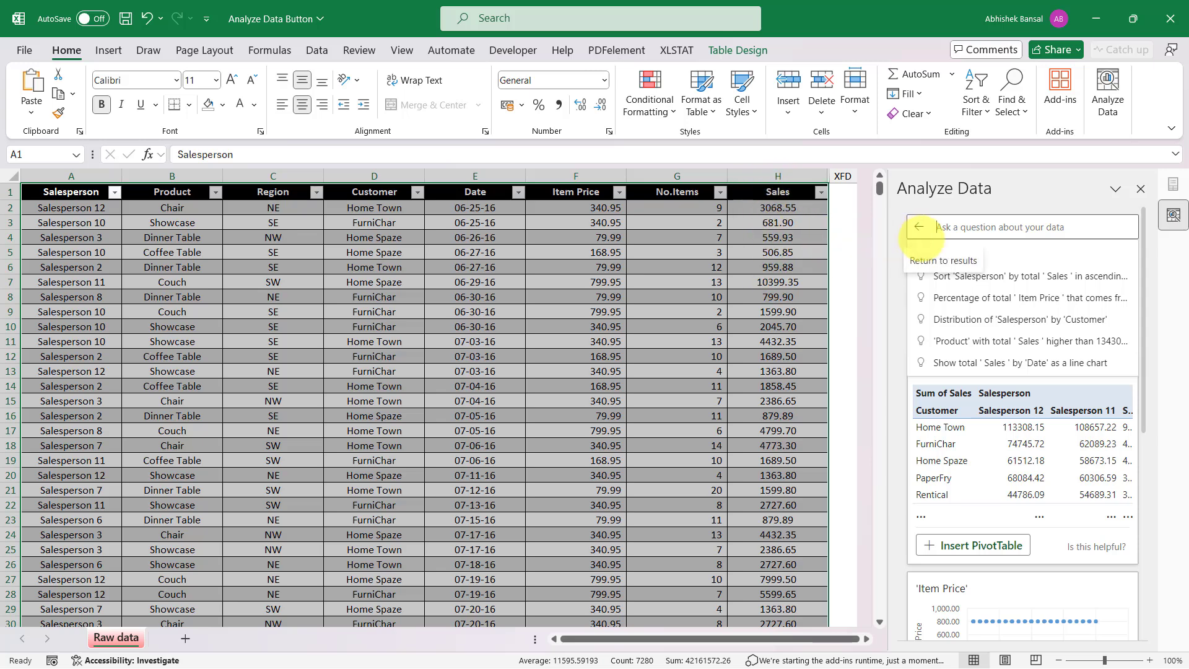
left_click(919, 227)
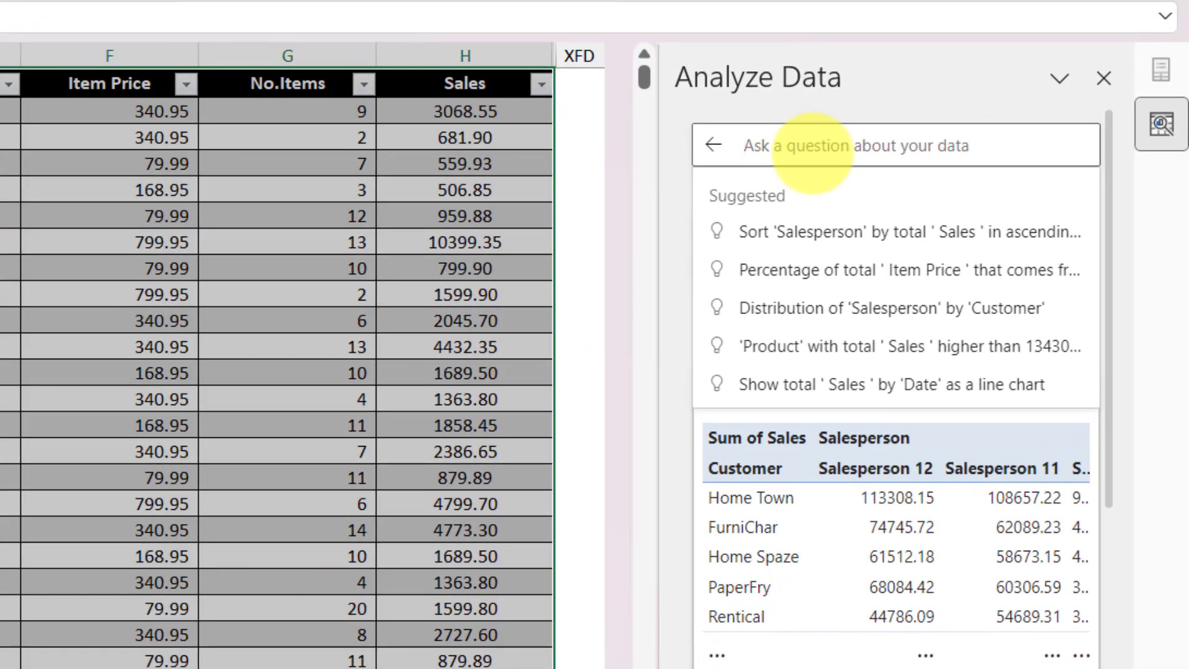
Ask 'Total sales for each product', returning a Sales by Product bar chart with Couch largest.
type("Total sales for each product")
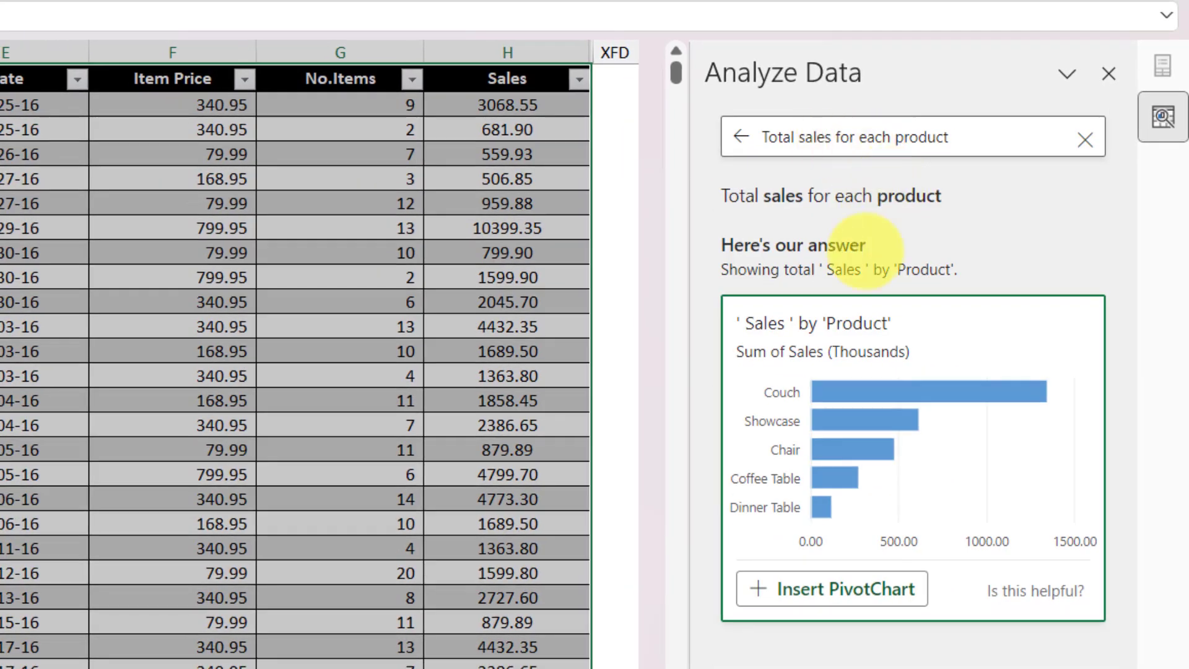
mouse_move(908, 400)
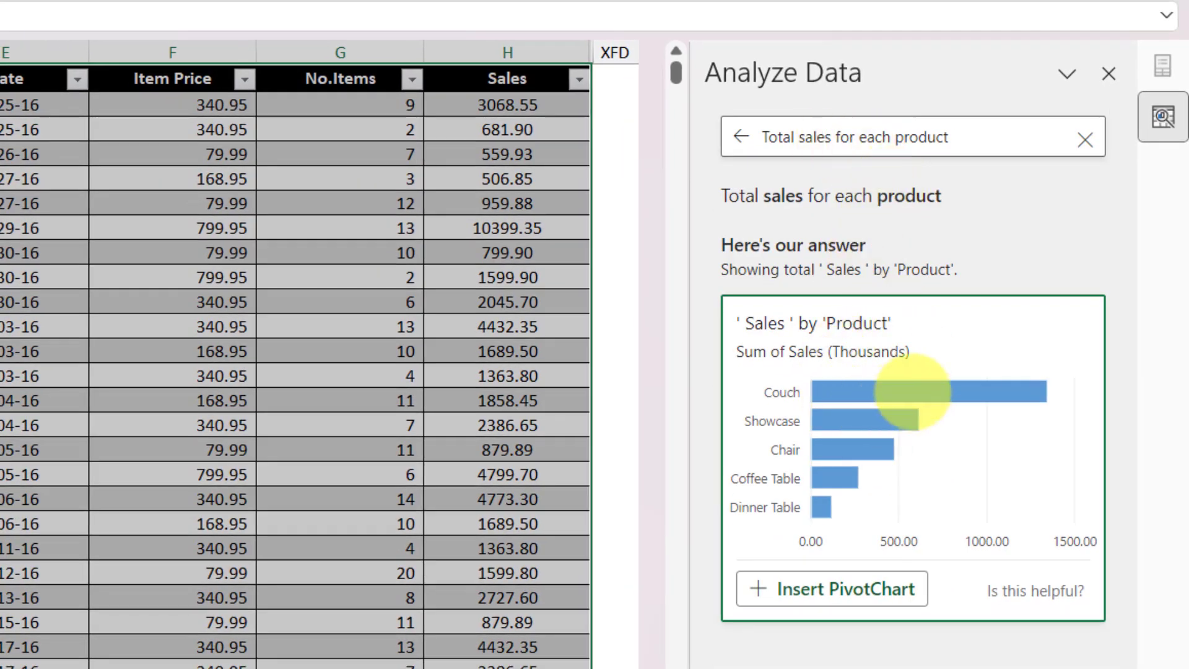
mouse_move(943, 401)
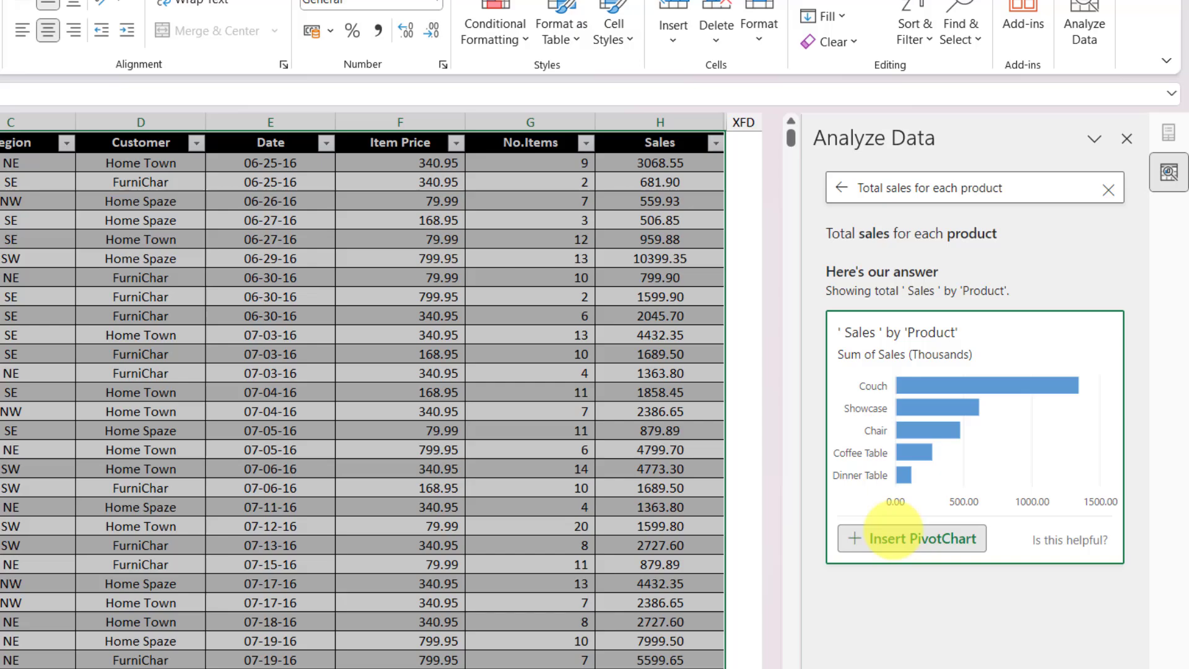
Insert the Sales by Product PivotChart onto a new sheet, Couch at 1343116.05.
left_click(912, 537)
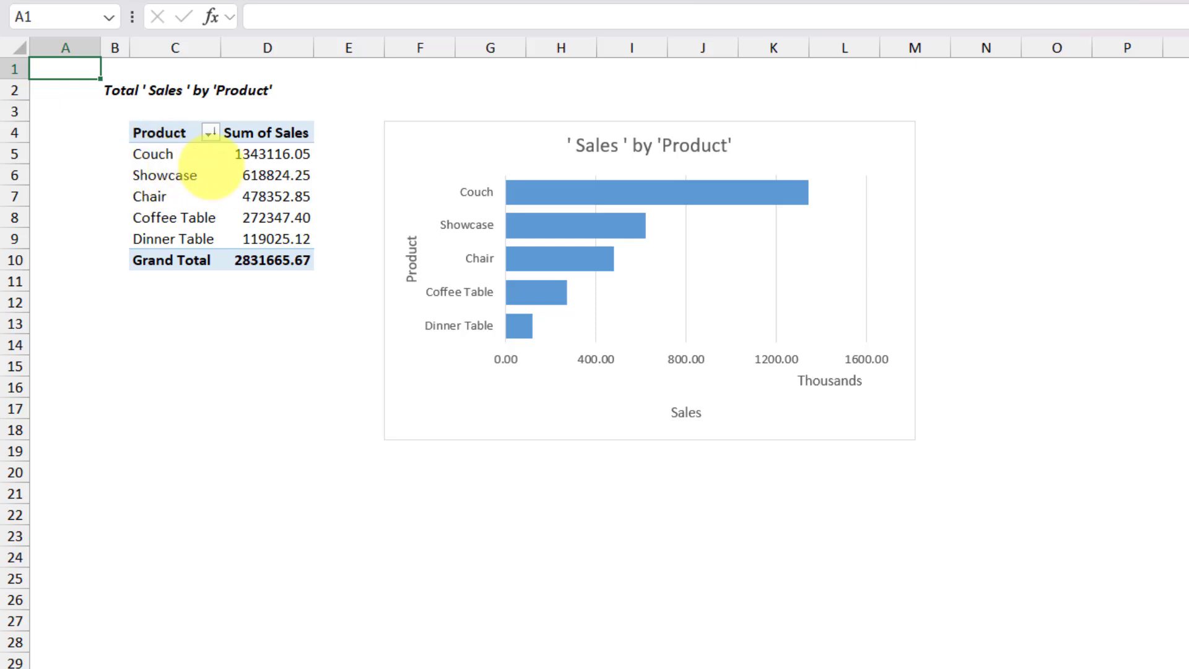
mouse_move(555, 195)
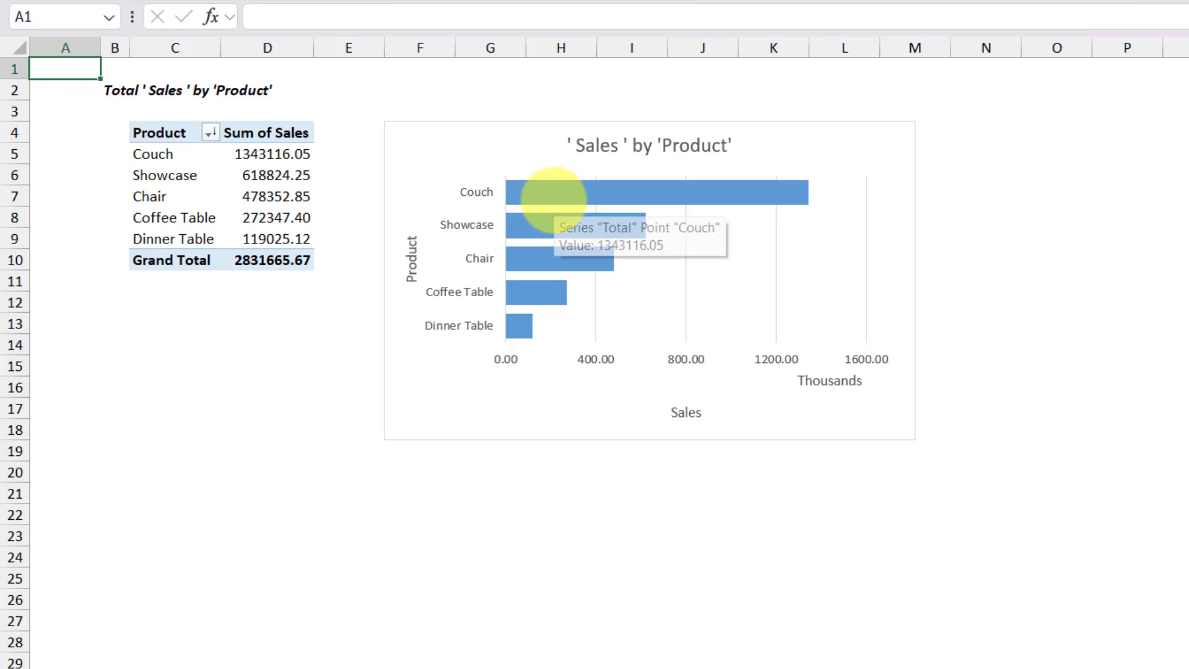
mouse_move(684, 317)
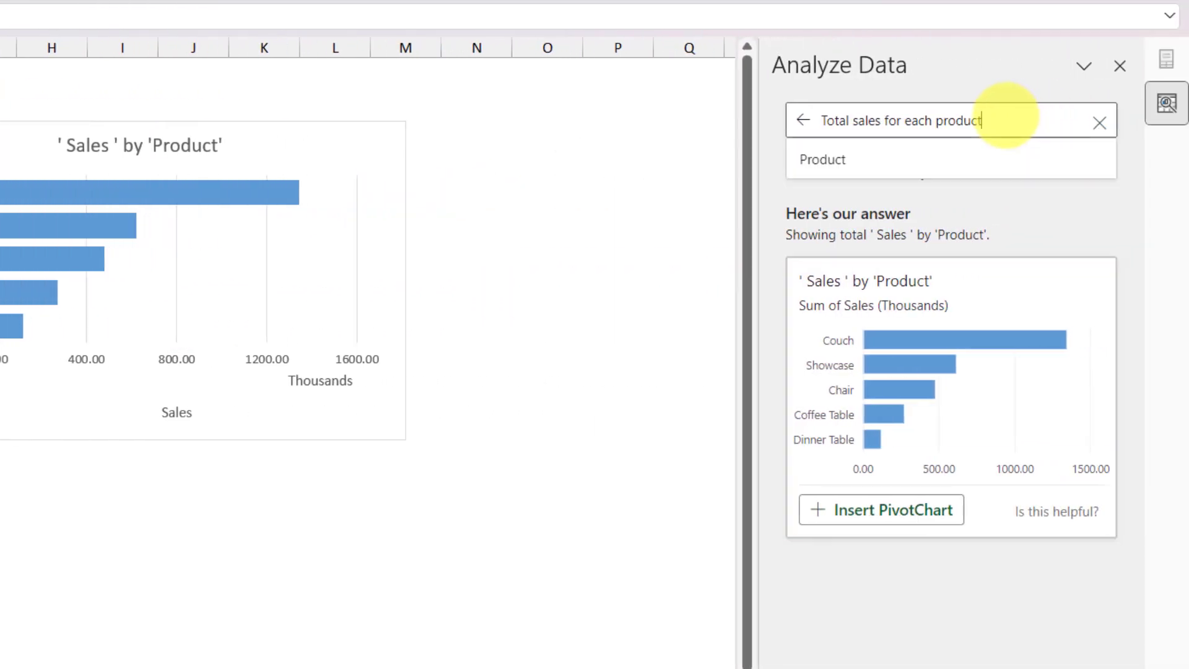
mouse_move(430, 377)
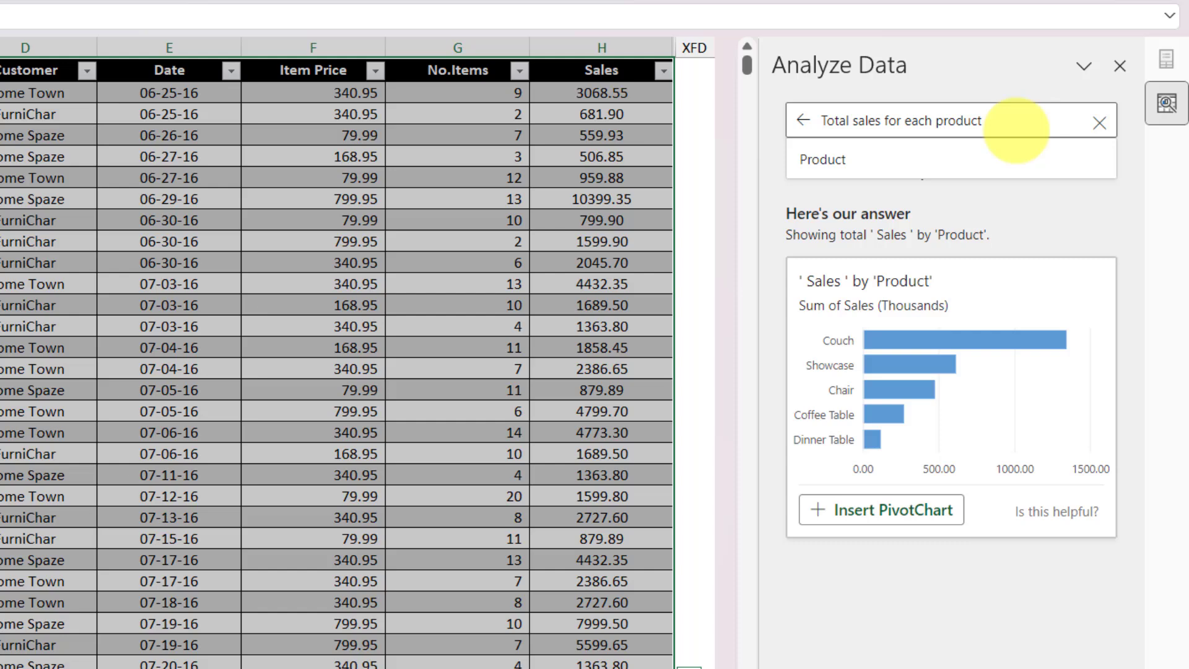
Refine the question with 'as a table' to get Sales by Product as a table, Grand Total 2831665.67.
type("as a table")
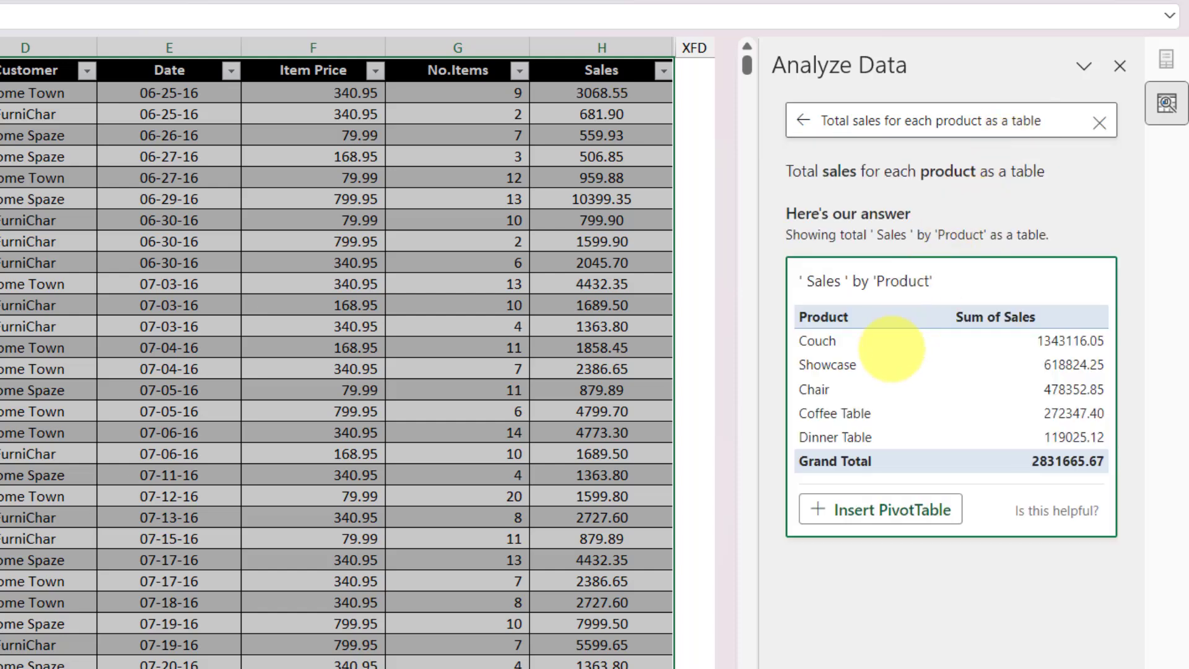
left_click(972, 120)
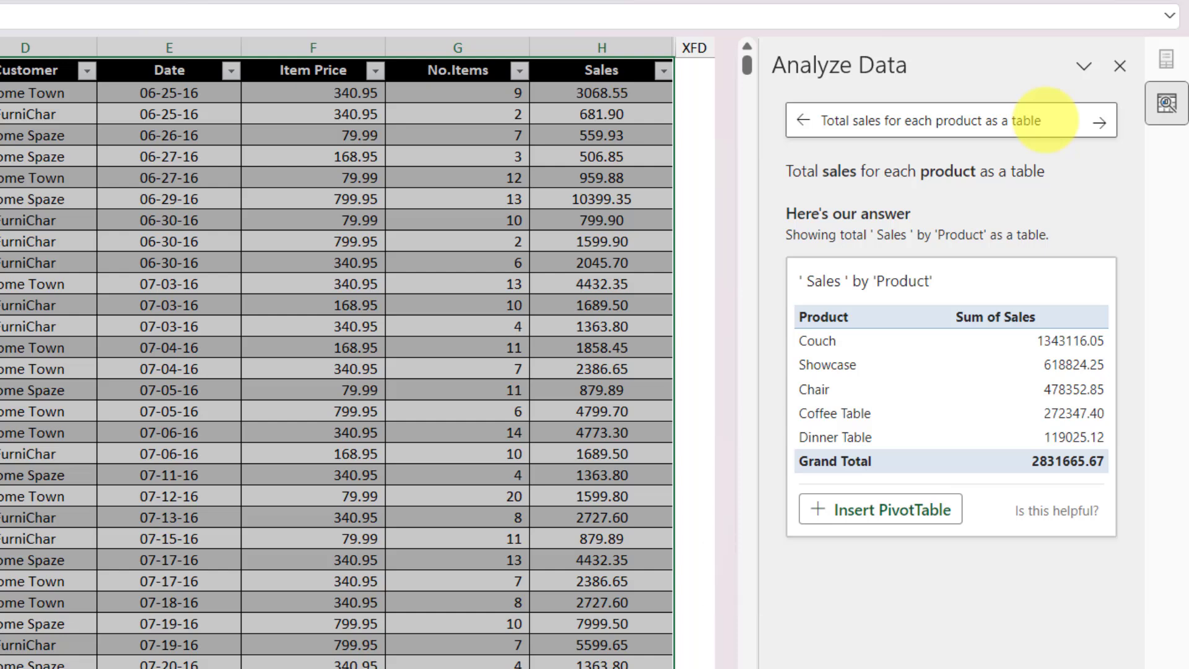
Append 'in ascending order of total sales' so the table runs from Dinner Table up to Couch.
type("in ascending order of")
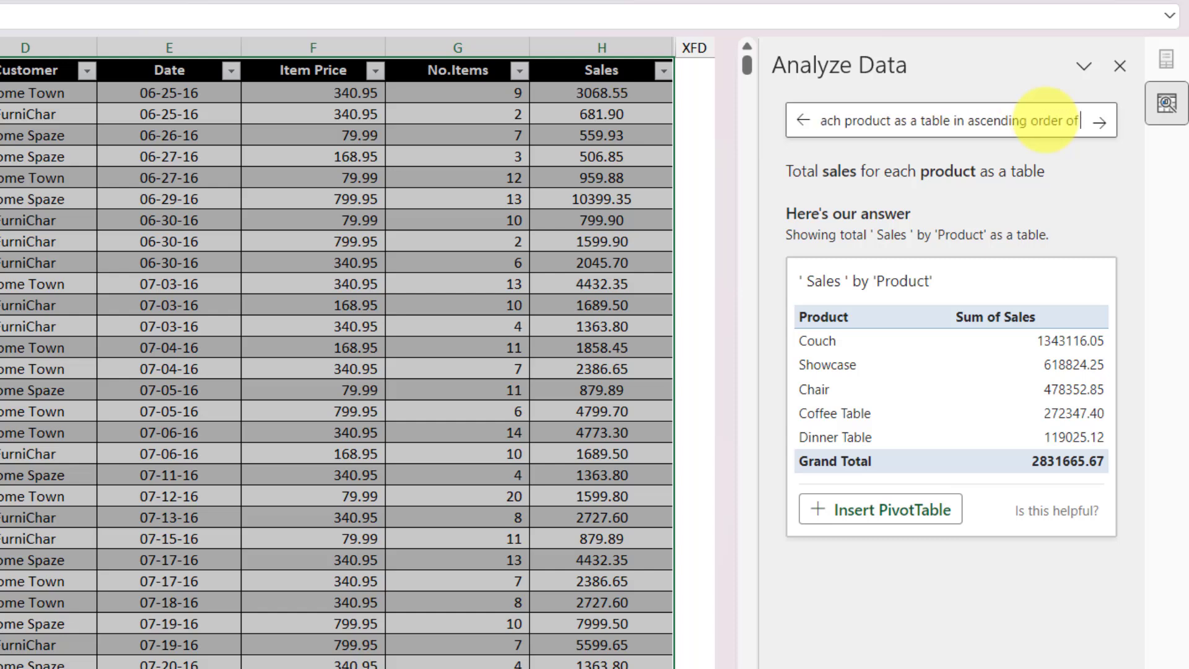
type("total sales for e")
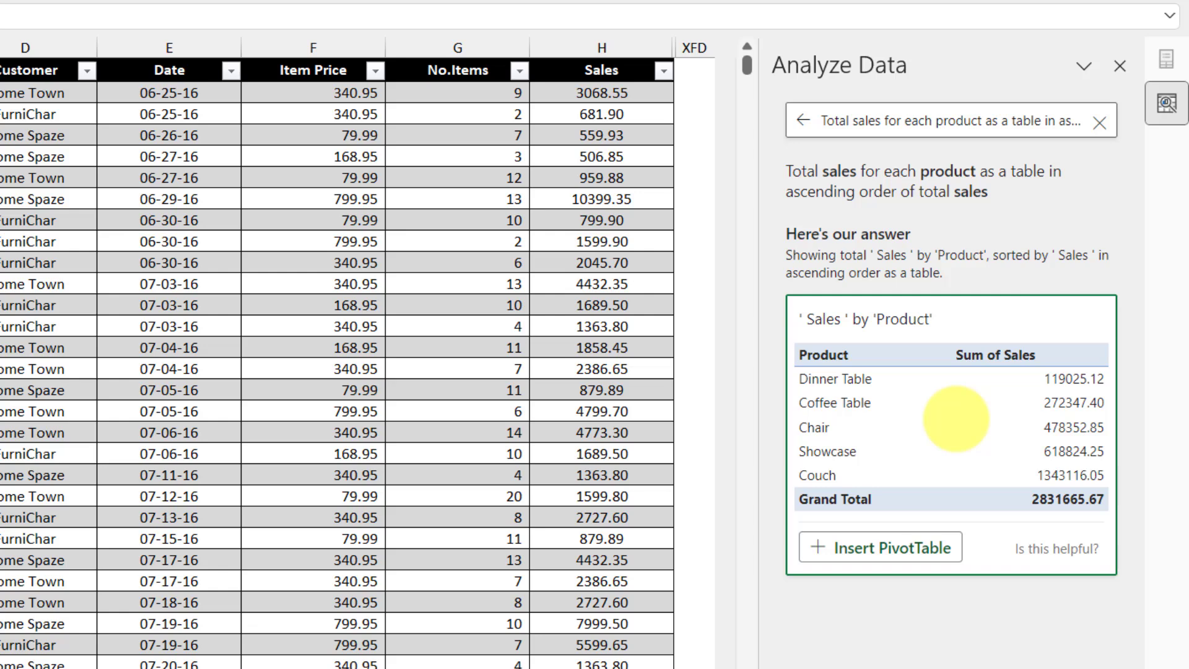
mouse_move(1020, 362)
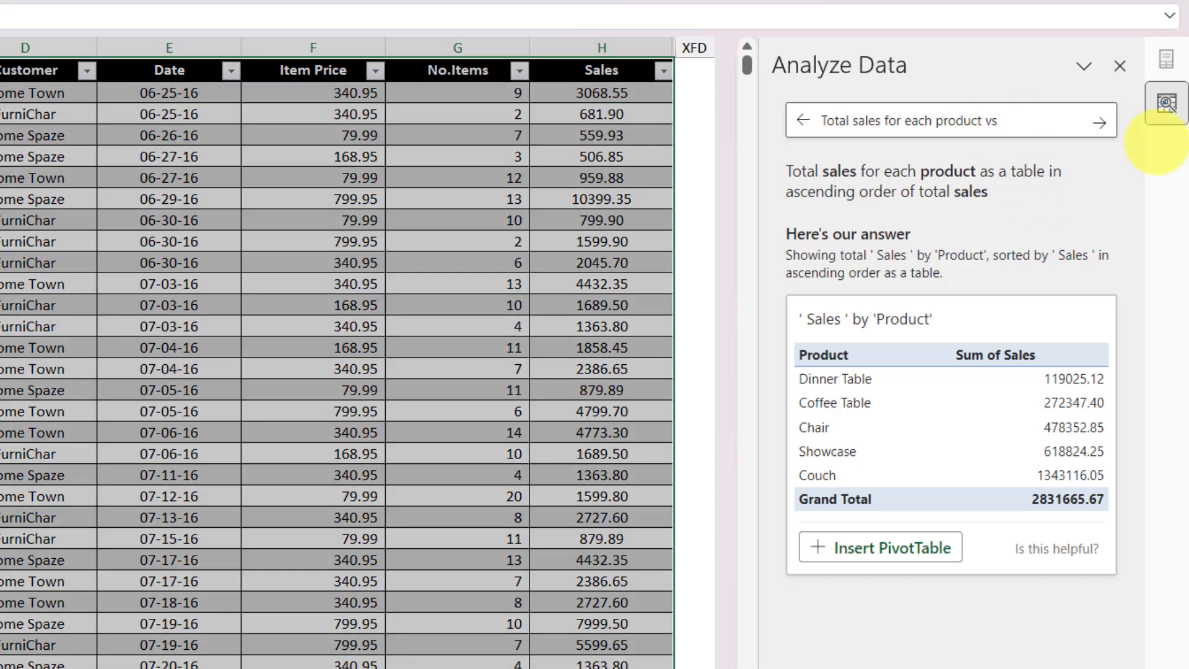
Ask 'Total sales for each product vs each customer' and insert the resulting PivotTable into the workbook.
type("each")
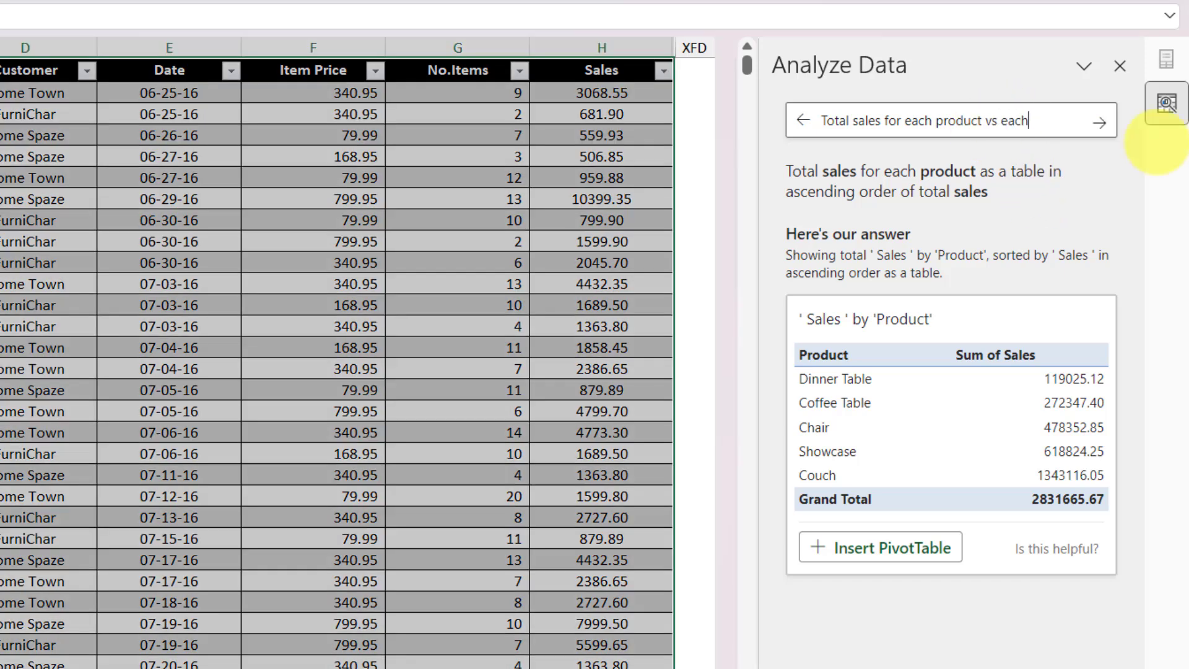
left_click(1097, 121)
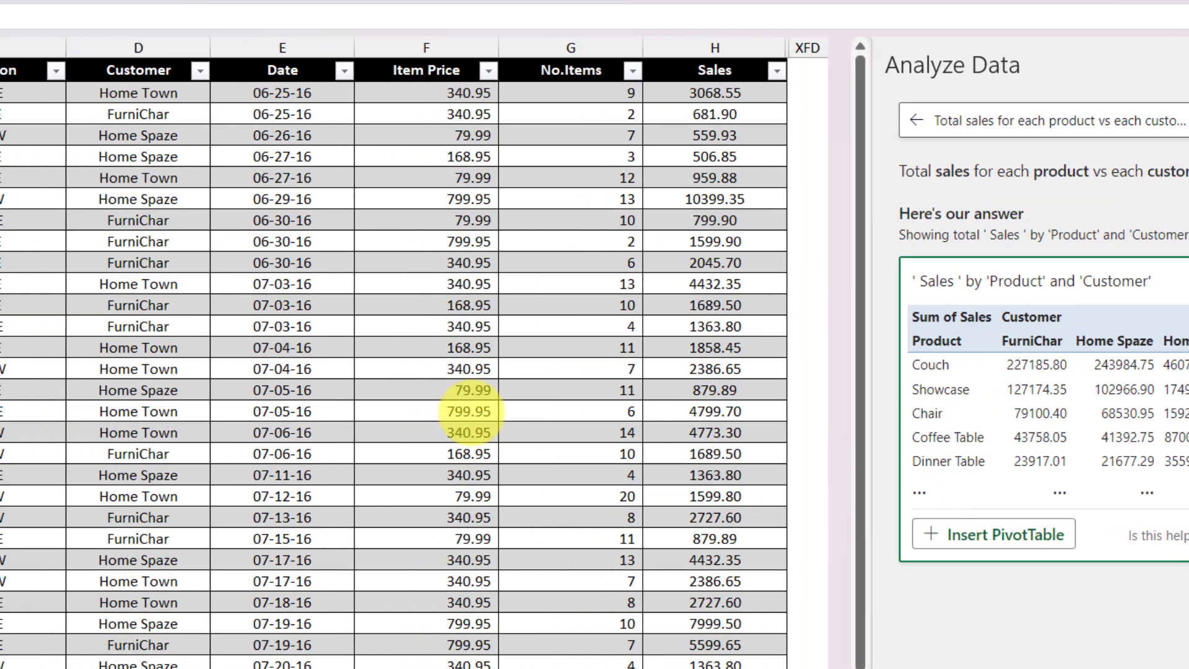
left_click(993, 533)
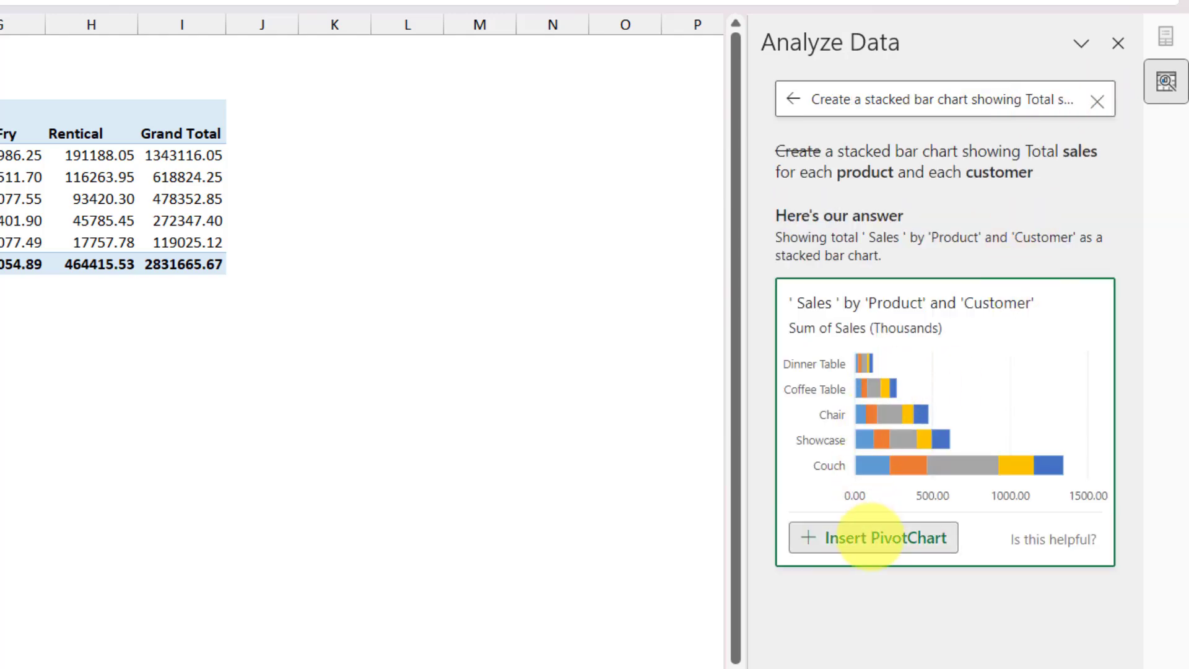
Insert the stacked bar PivotChart of Sales by Product and Customer below its pivot table.
left_click(873, 538)
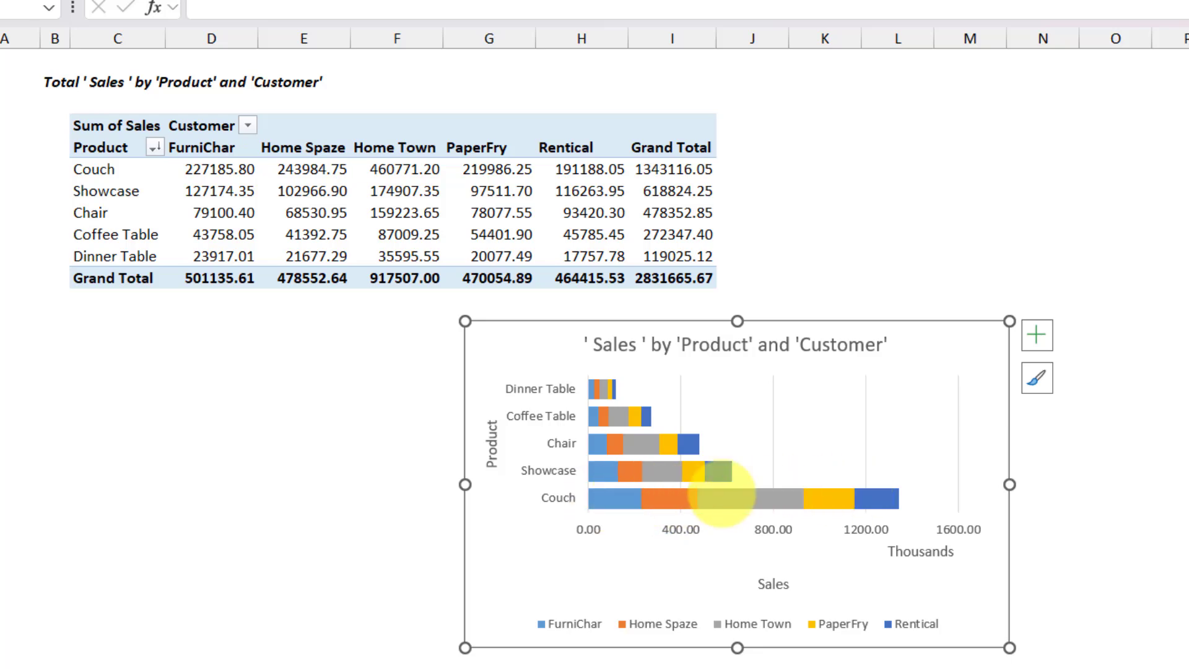
mouse_move(630, 497)
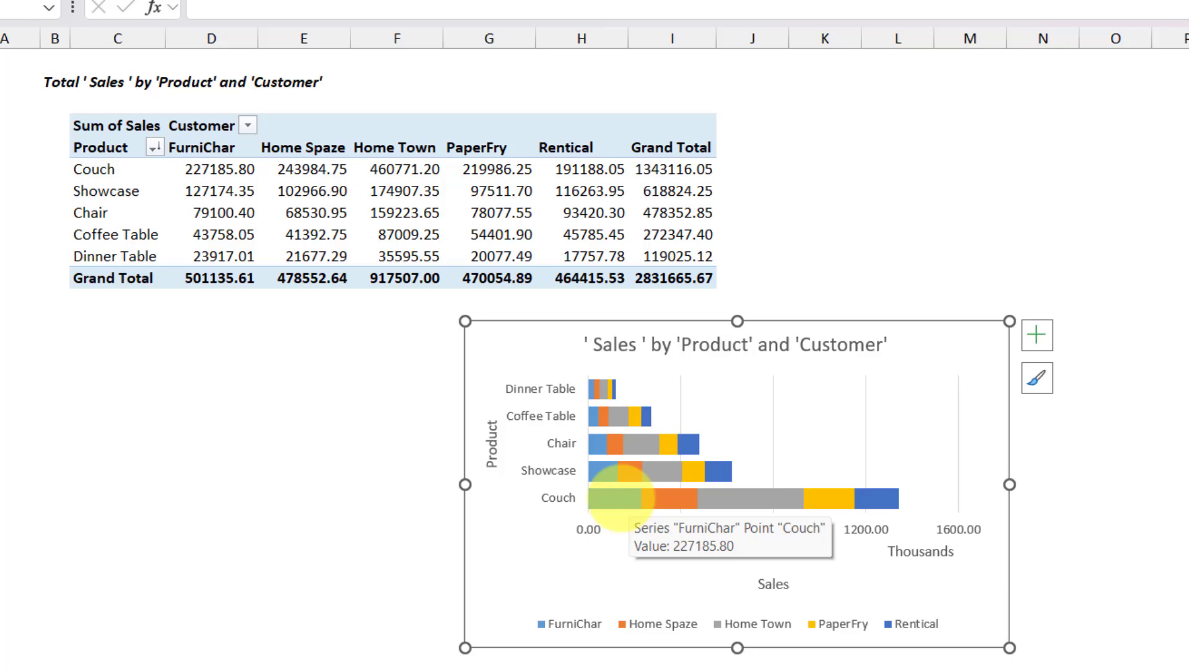
mouse_move(654, 498)
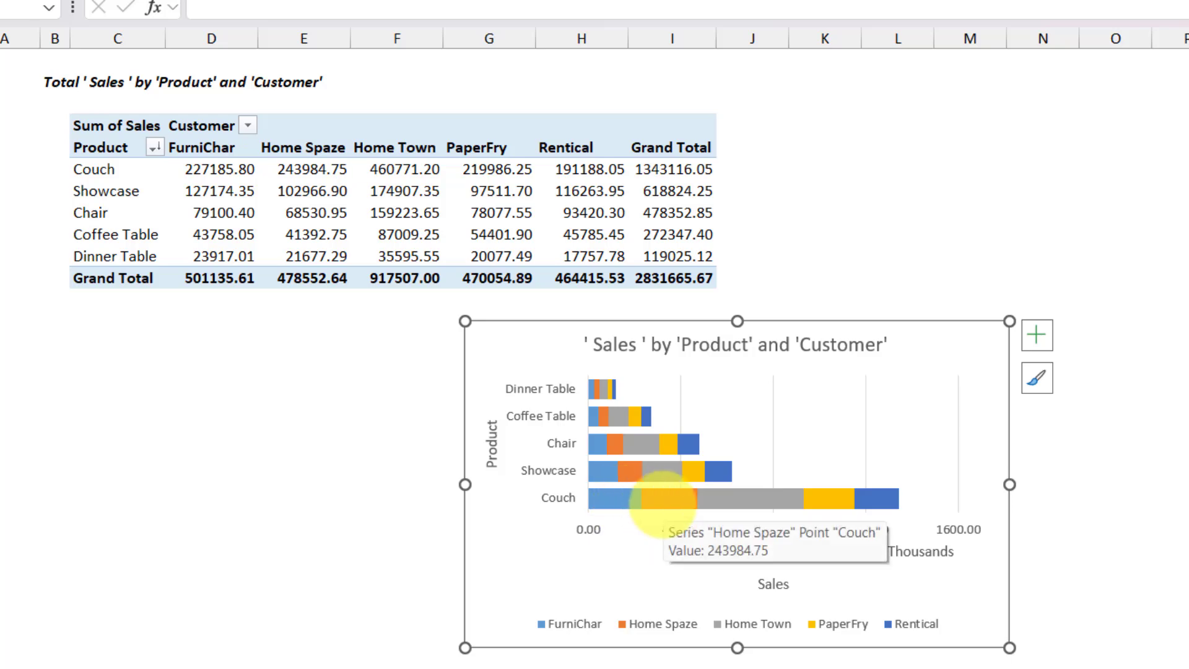
mouse_move(741, 515)
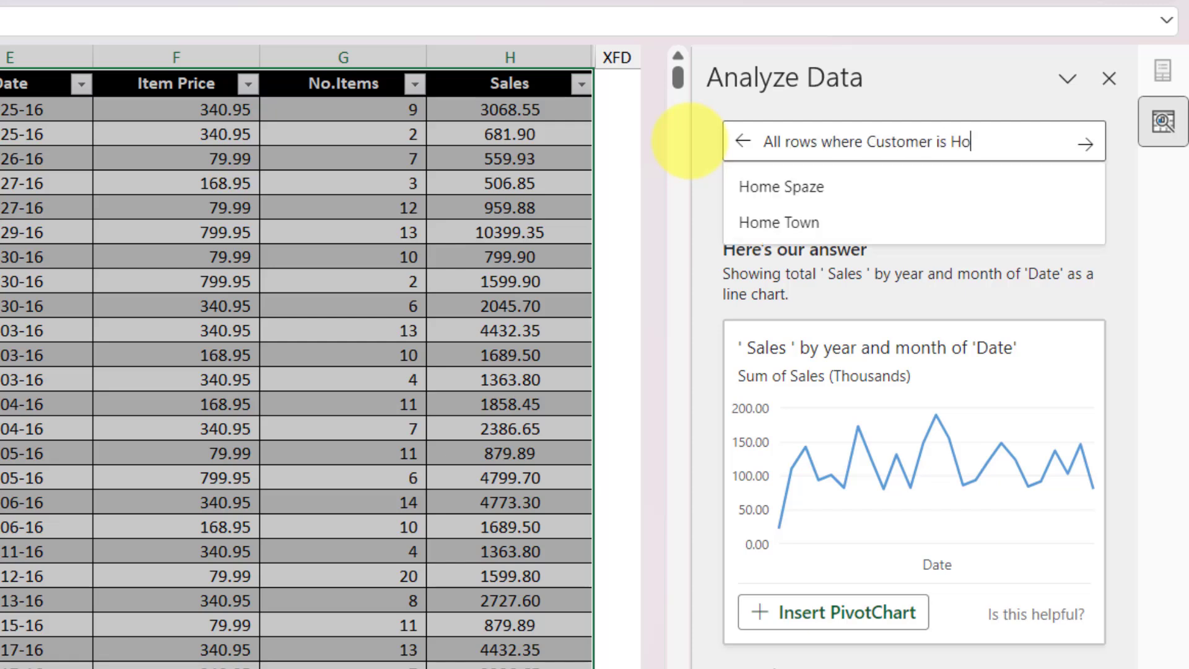
Complete the question with customer Home Town and submit it, returning only Home Town's rows.
left_click(779, 223)
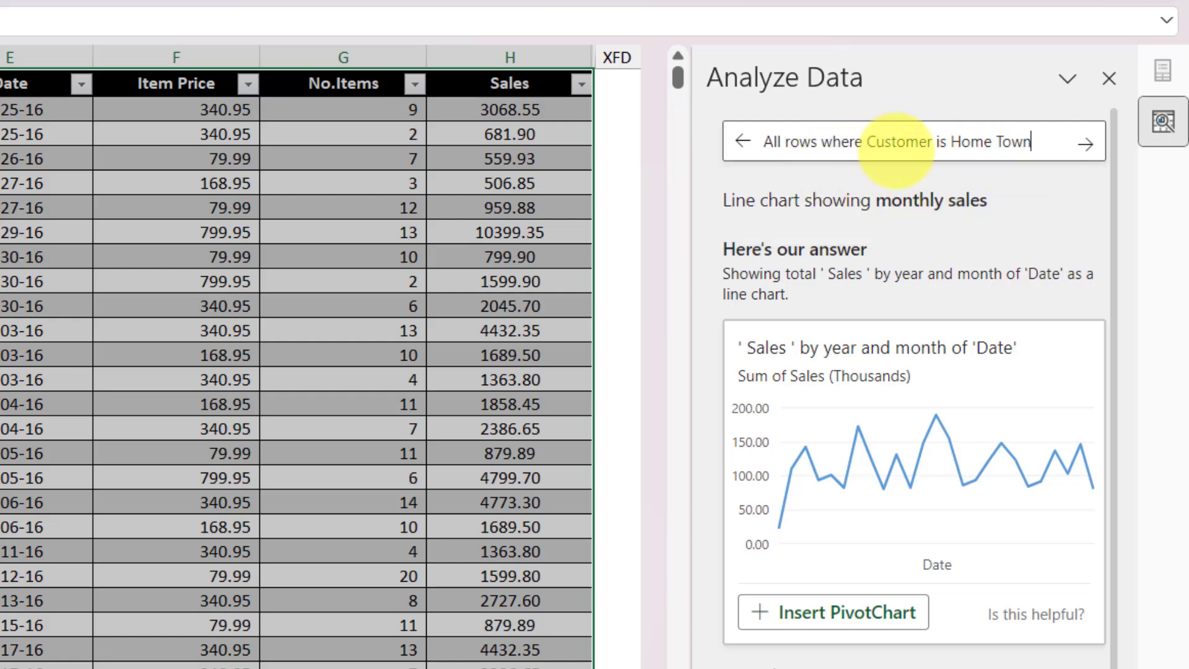
mouse_move(827, 200)
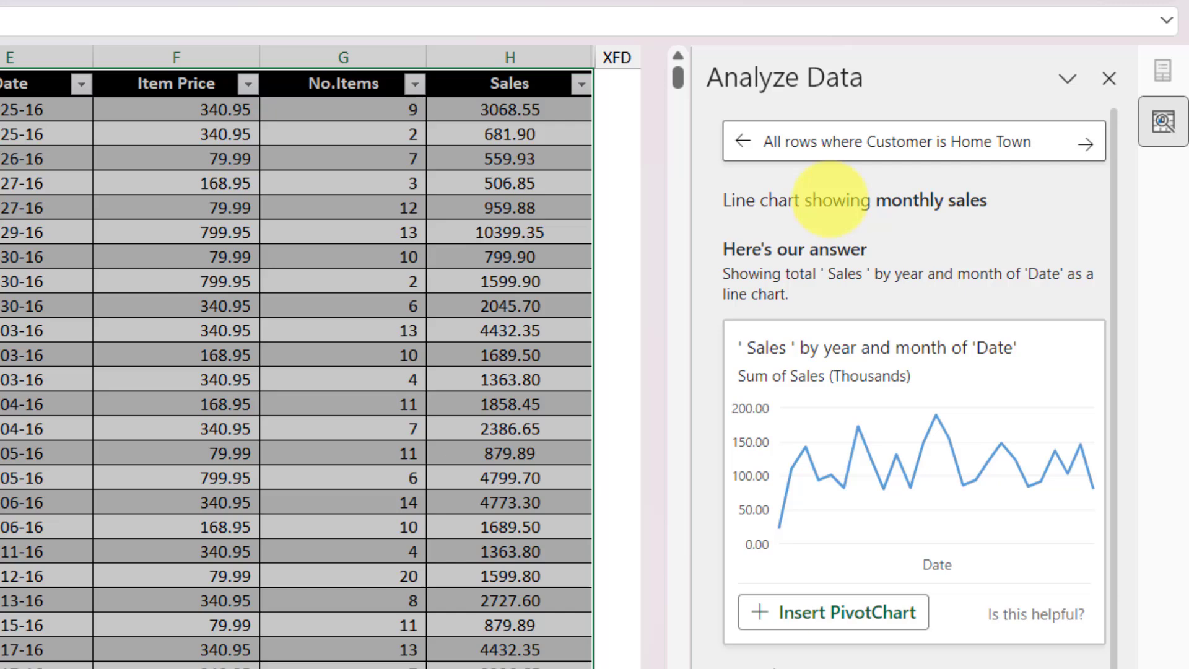
mouse_move(538, 121)
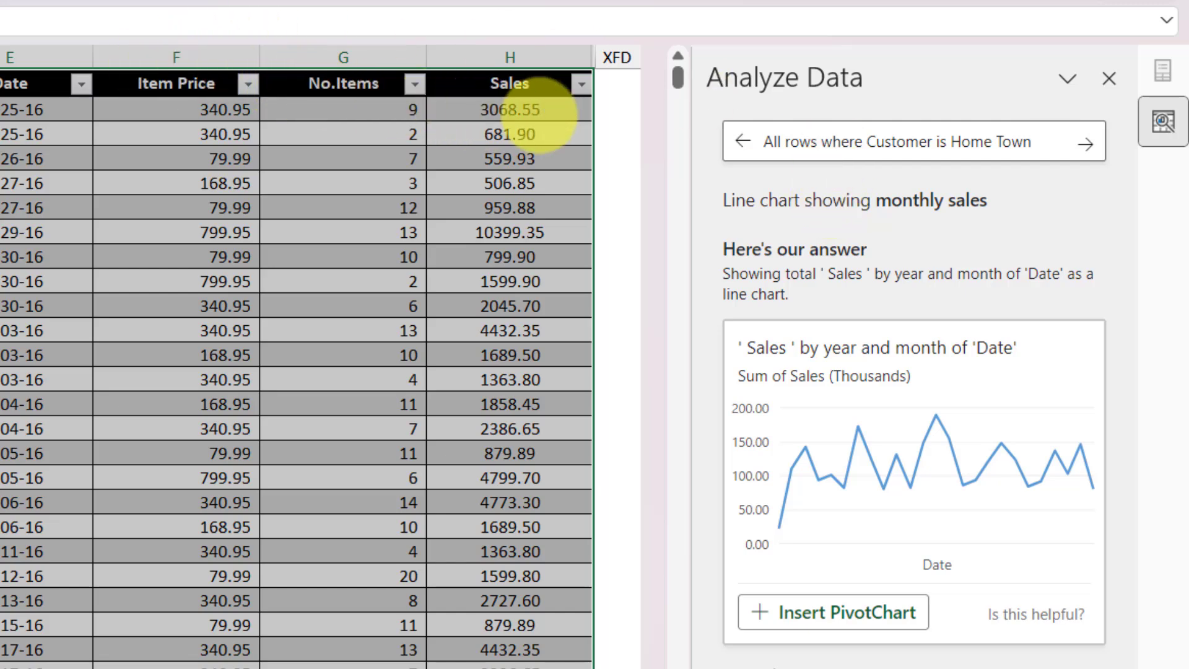
mouse_move(944, 180)
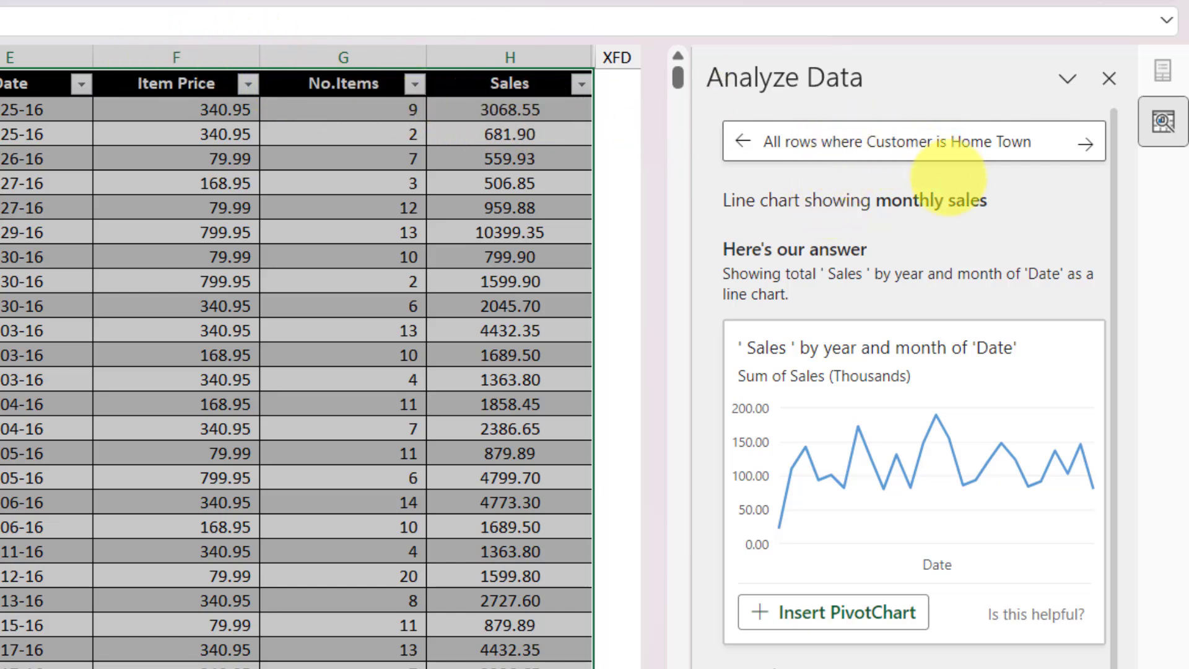
mouse_move(954, 156)
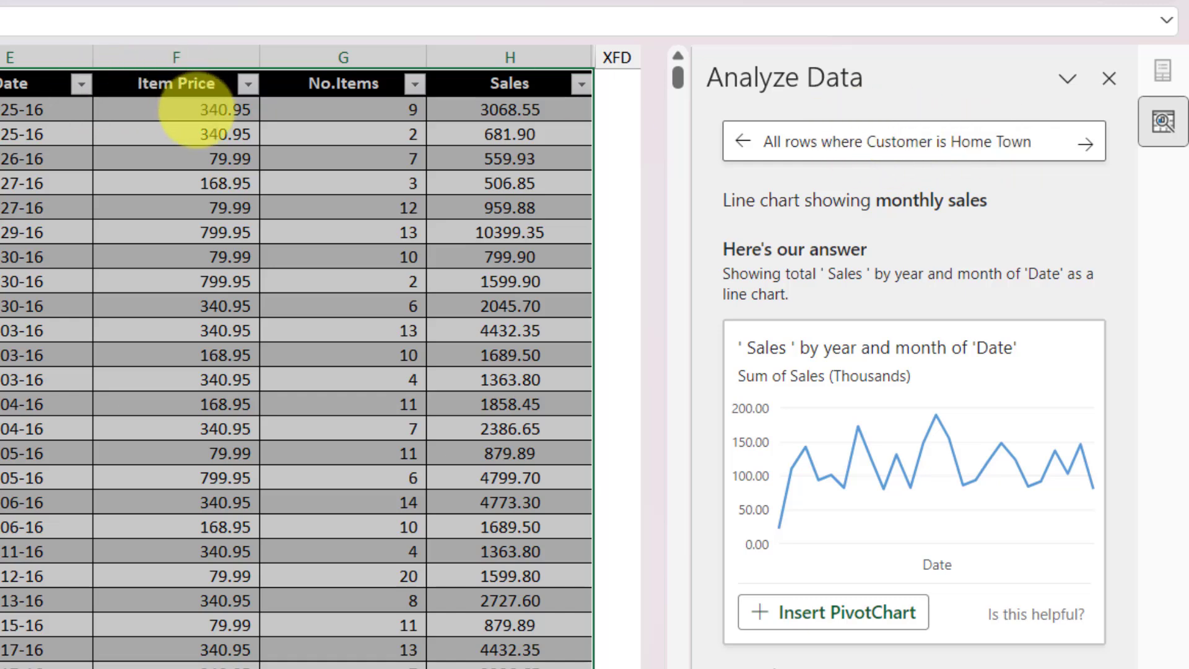
left_click(943, 141)
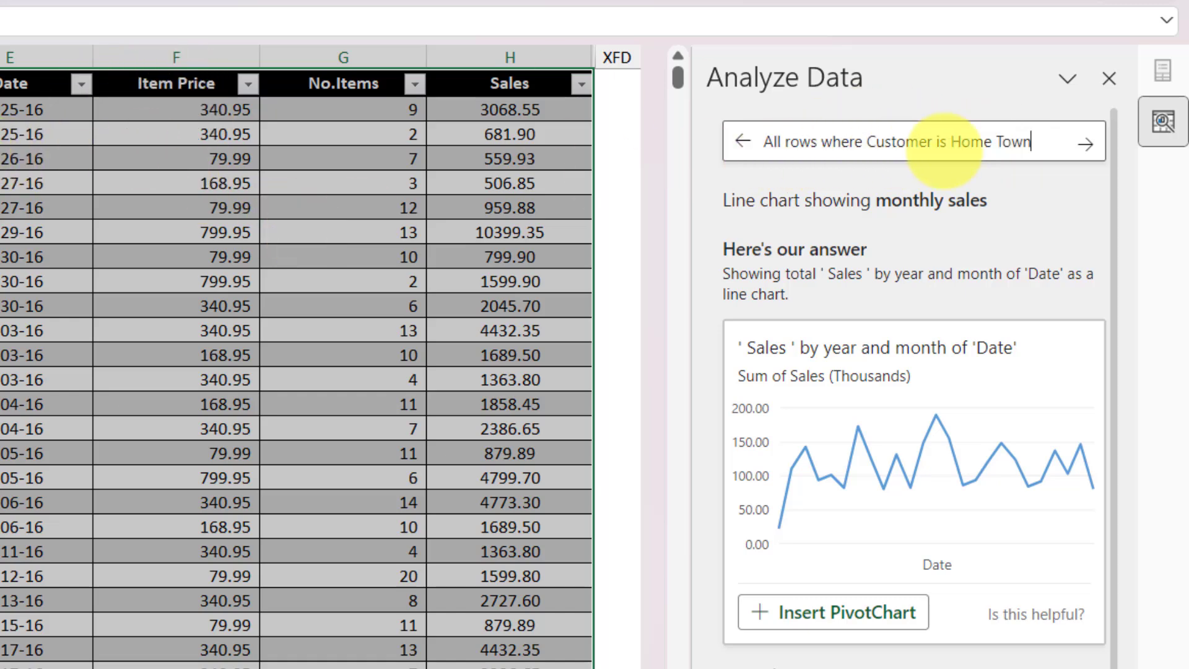
left_click(1088, 144)
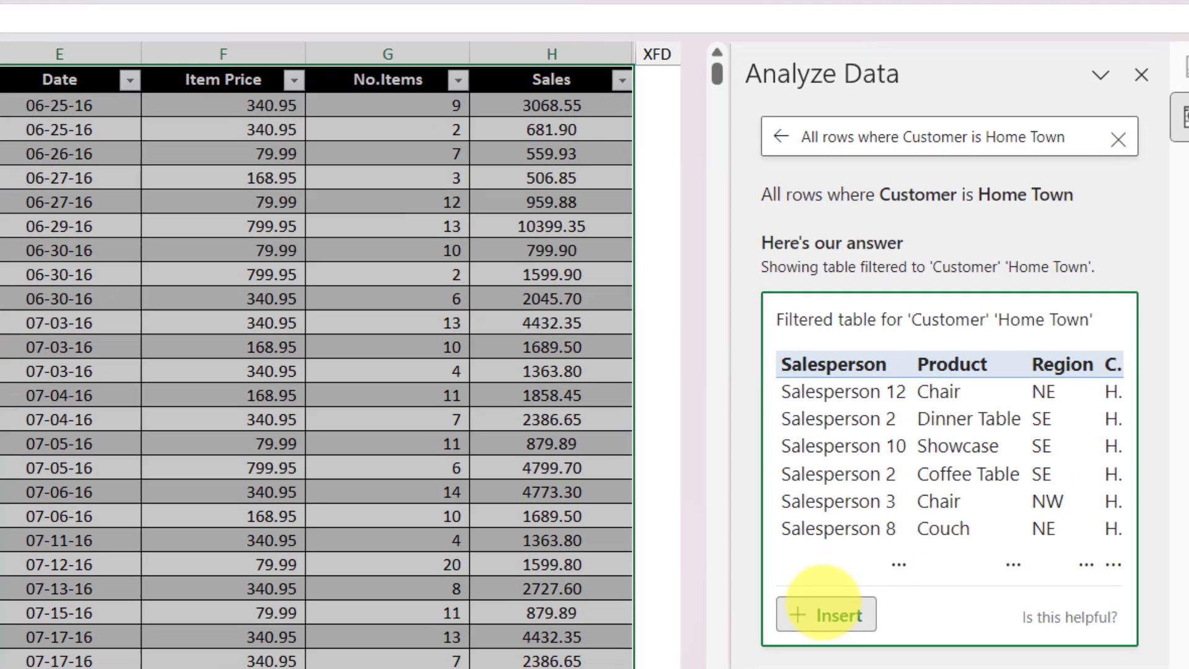
Insert the Home Town filtered table as a new Suggestion5 sheet and return to the data sheet.
left_click(826, 613)
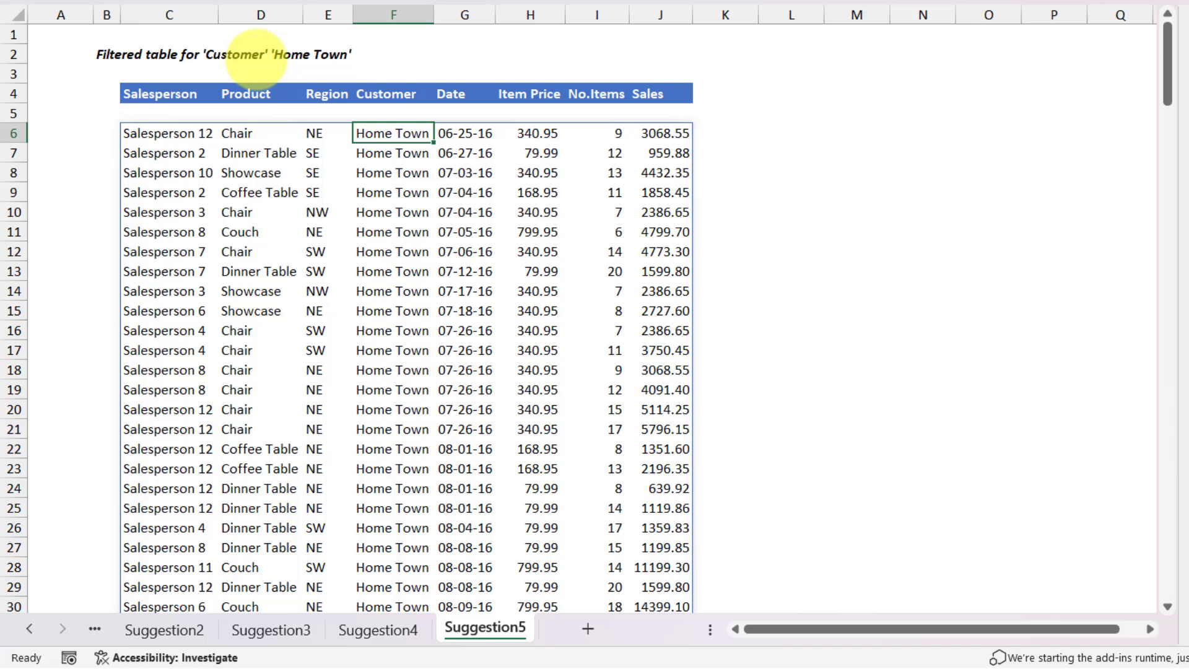
left_click(153, 629)
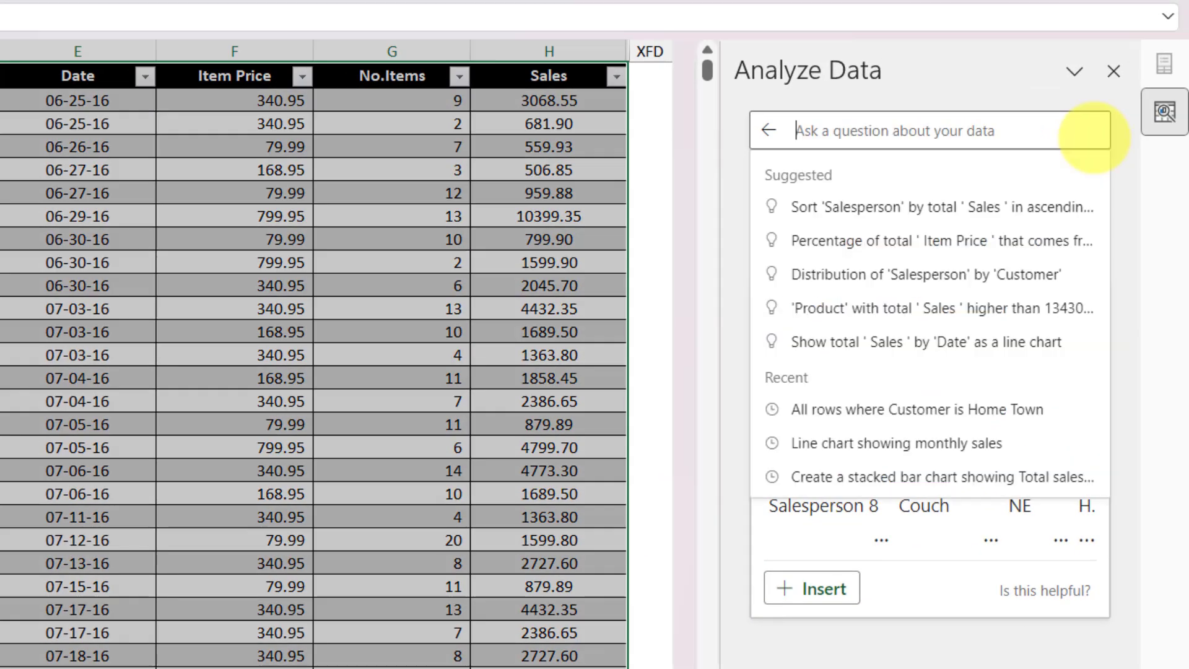
mouse_move(929, 82)
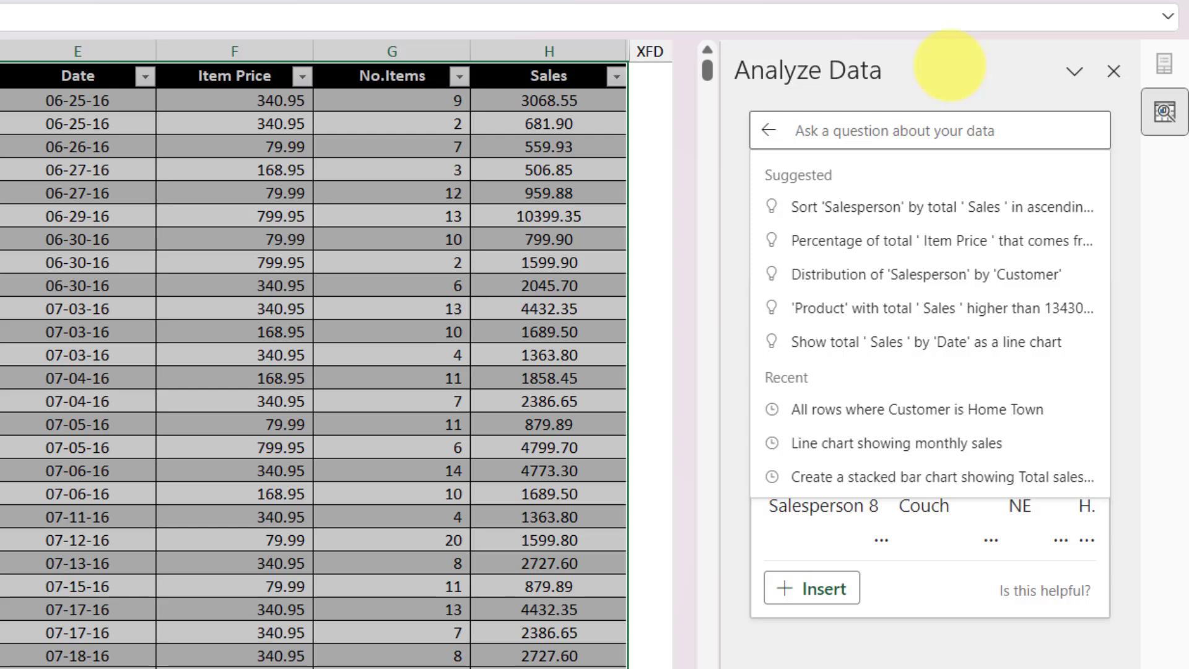
left_click(891, 132)
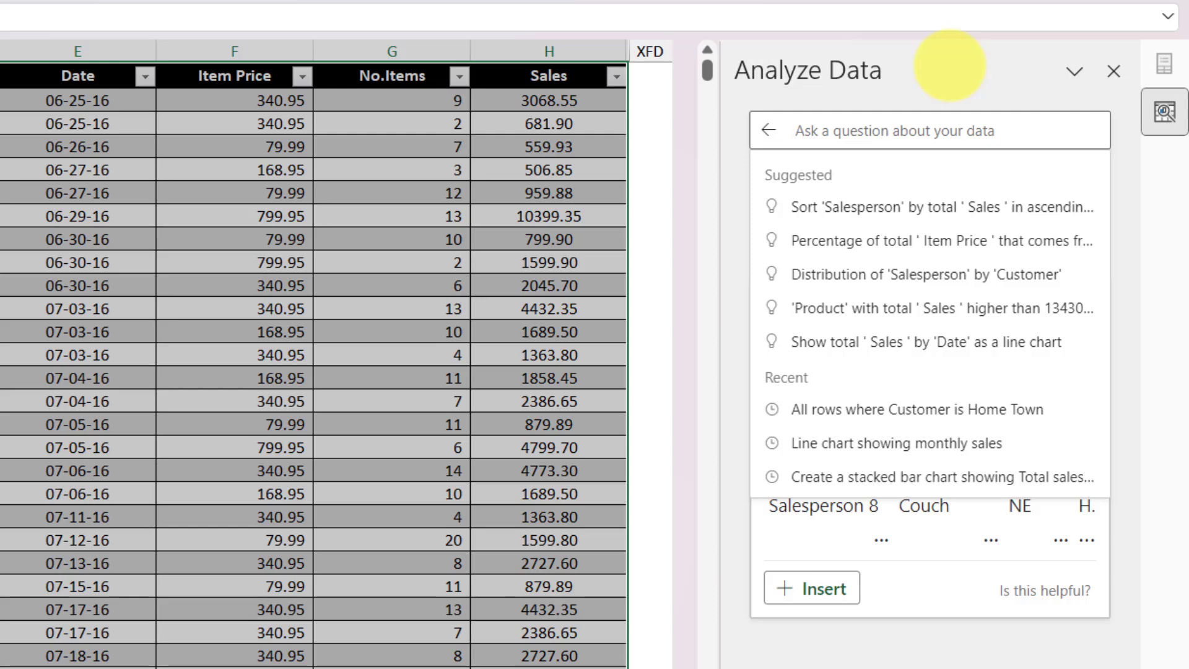
Request insights on Product and review charts showing Couch with higher Sales and Item Price.
left_click(916, 409)
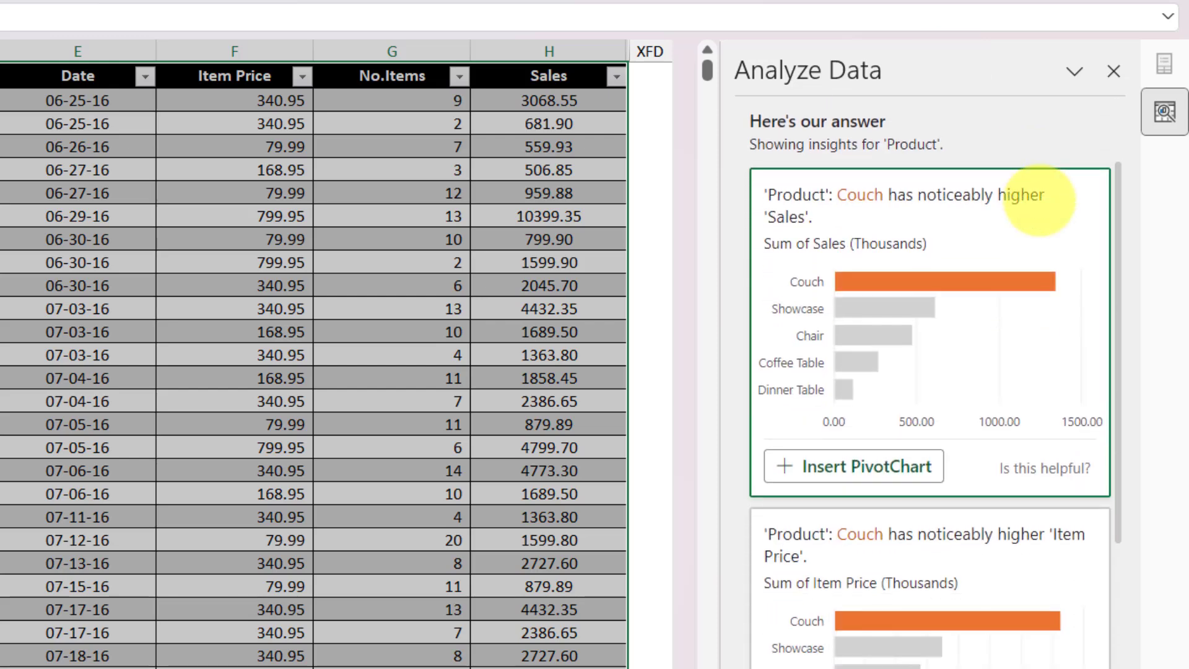
mouse_move(968, 285)
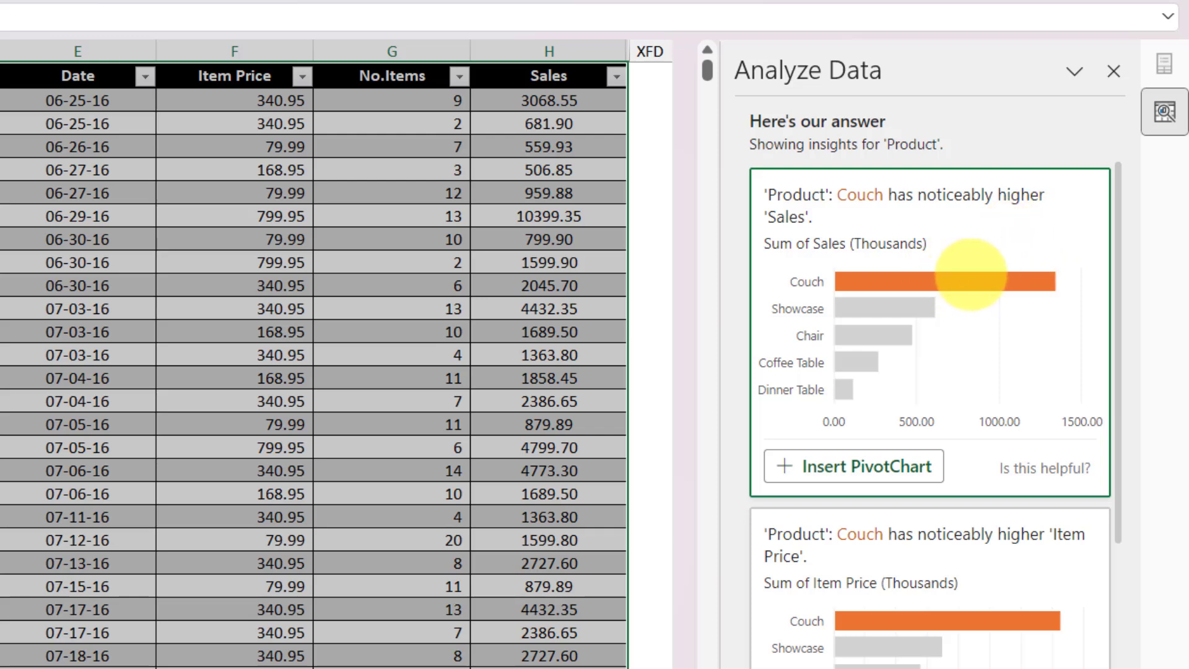
mouse_move(1003, 210)
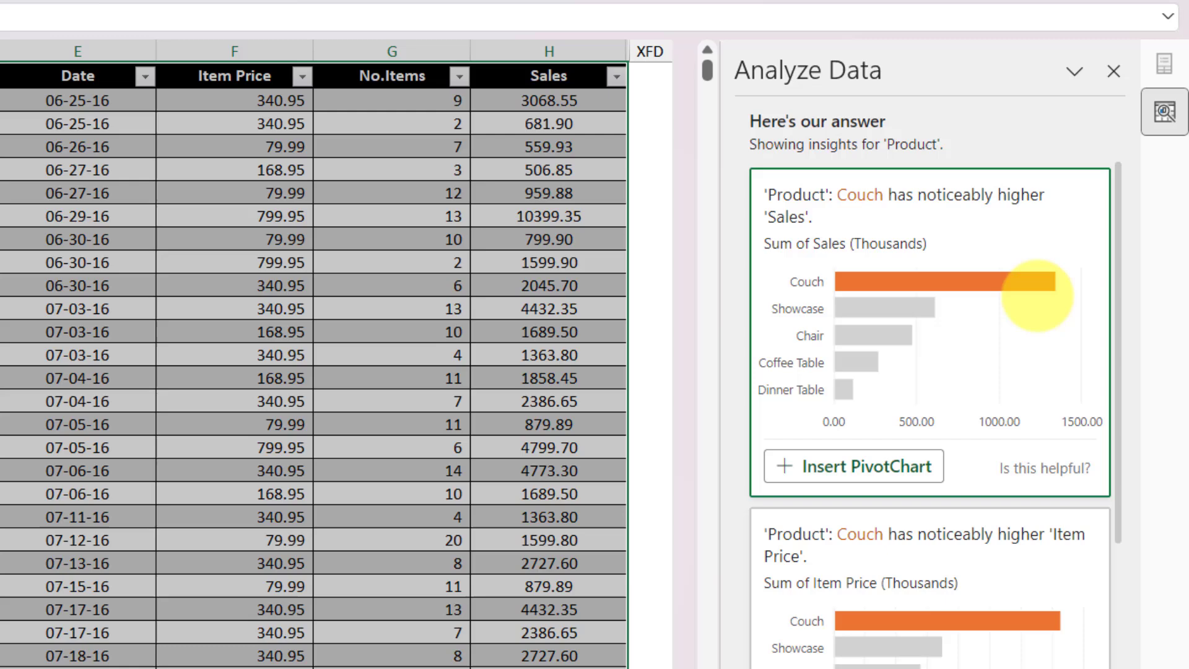
scroll("down", 3)
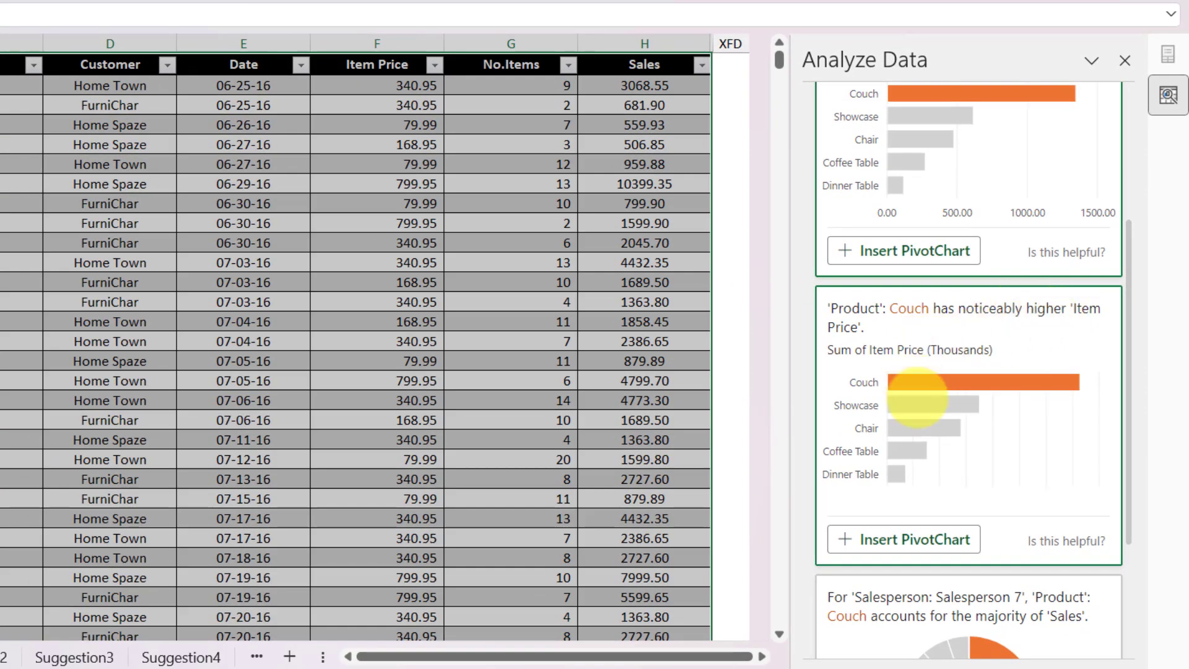
scroll("down", 3)
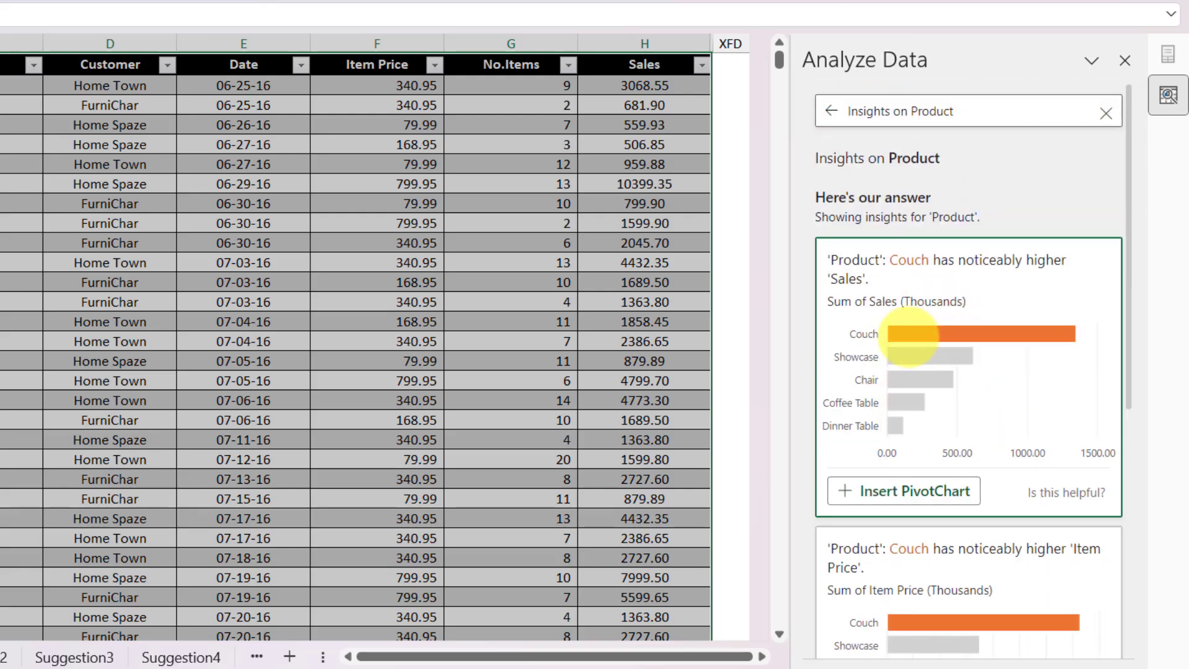
mouse_move(993, 334)
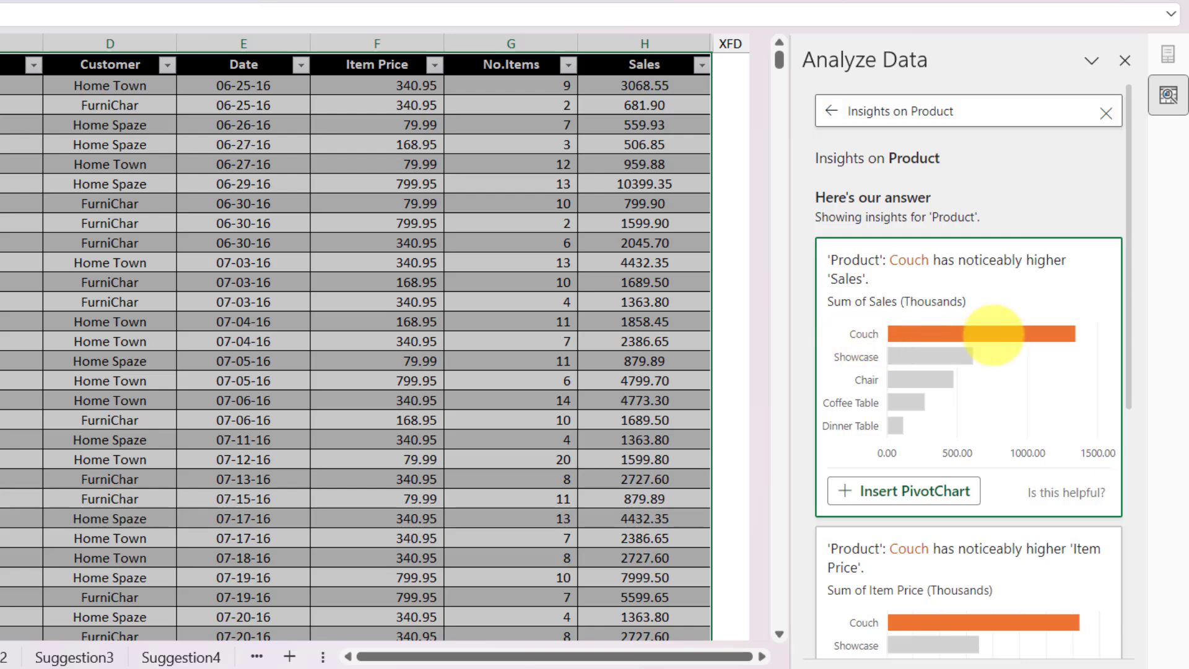
mouse_move(957, 344)
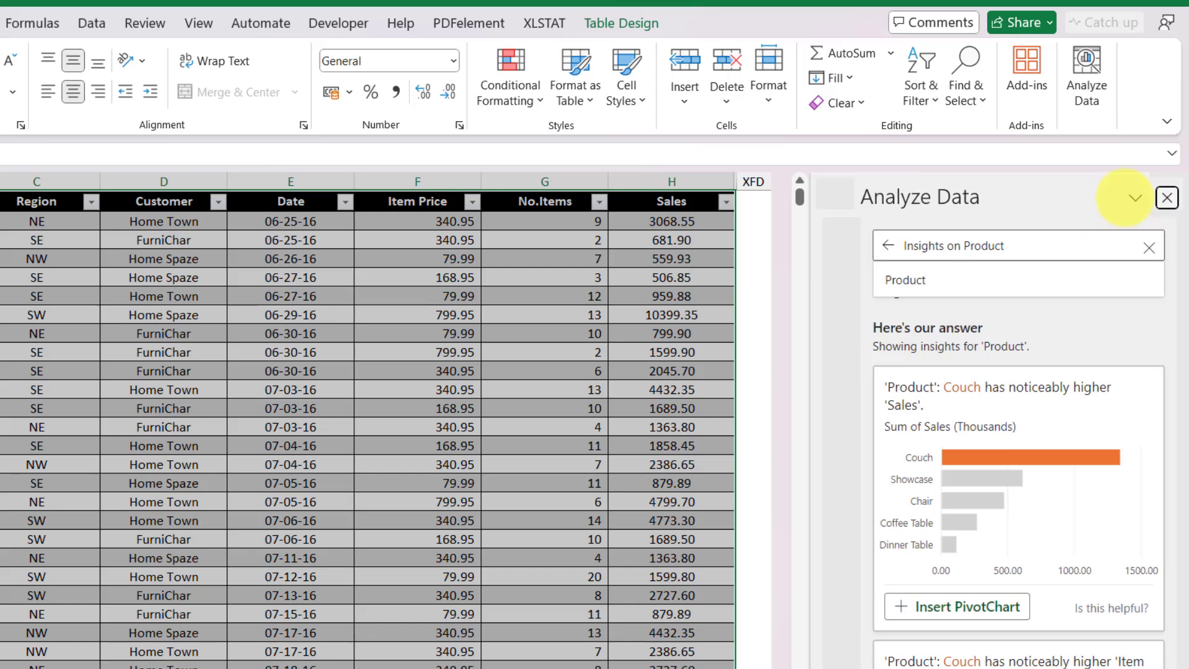
Scroll the Analyze Data pane through the Item Price frequency, correlation and No.Items insight cards.
left_click(1086, 72)
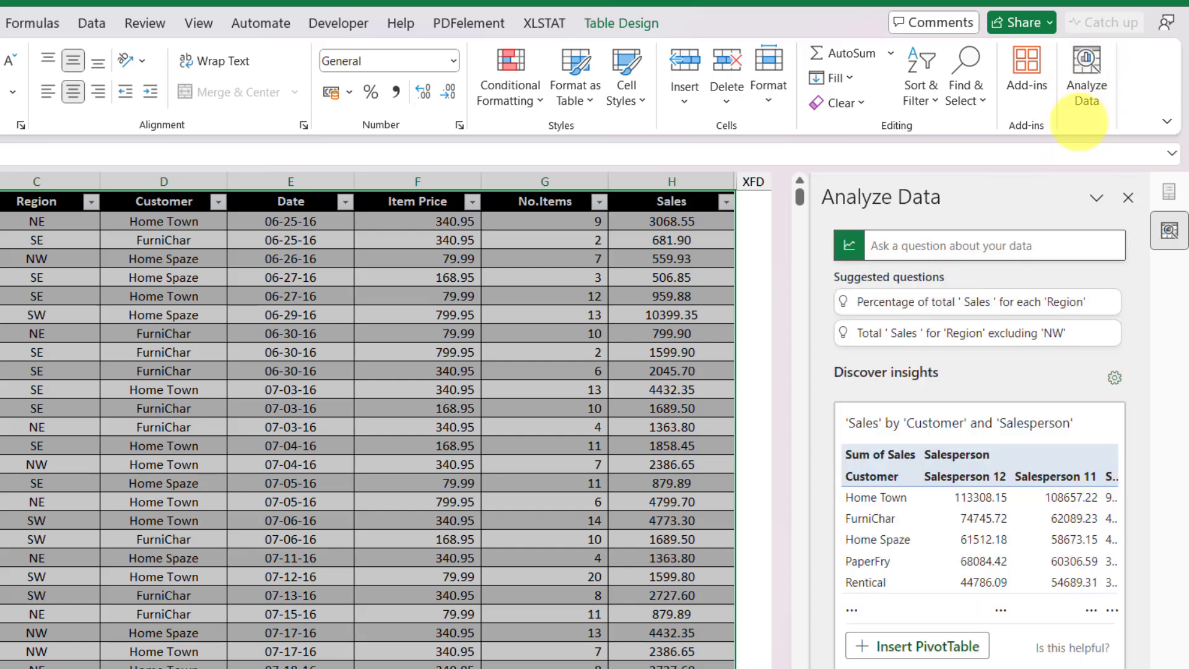
scroll("down", 3)
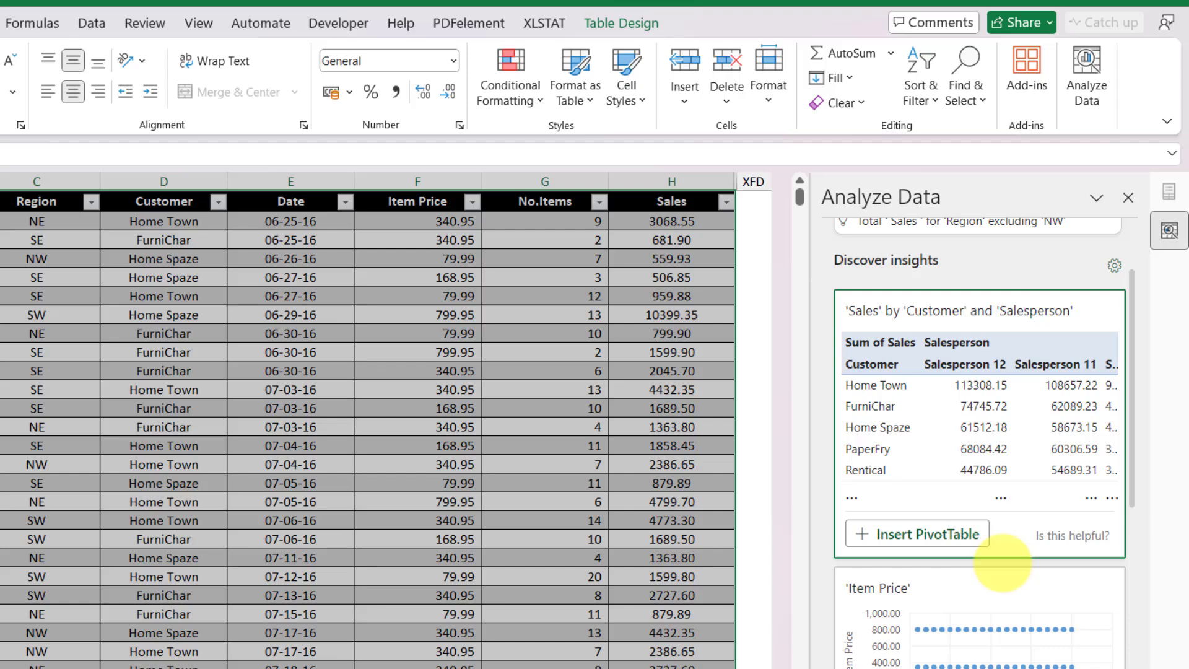
scroll("down", 3)
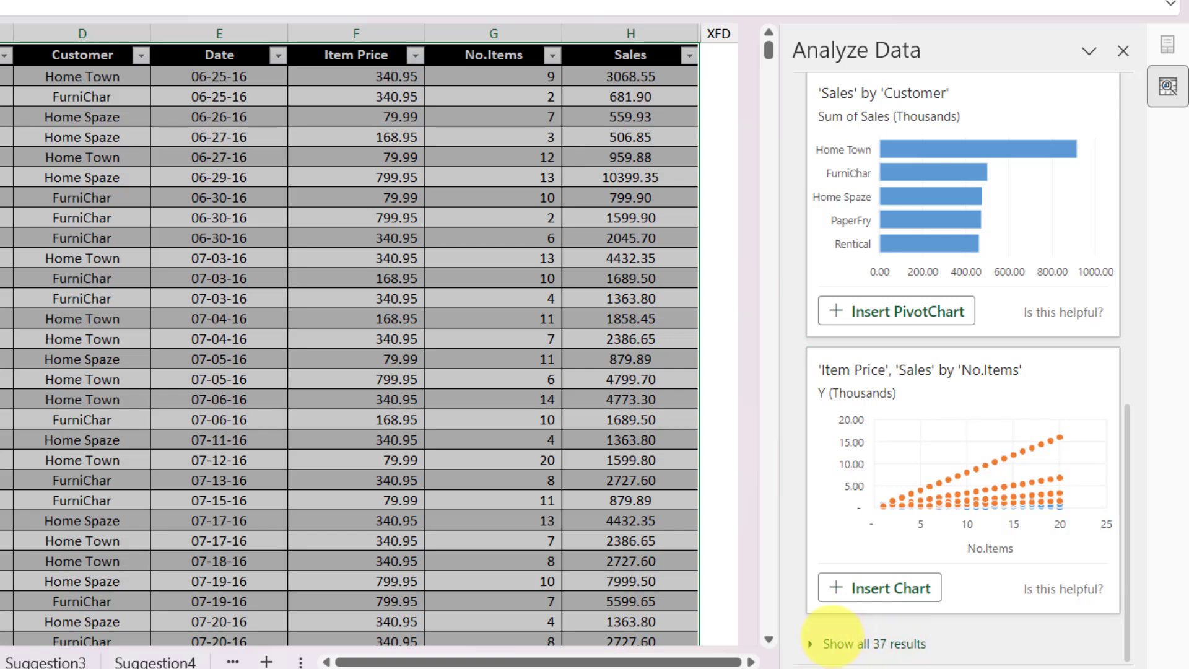
scroll("down", 3)
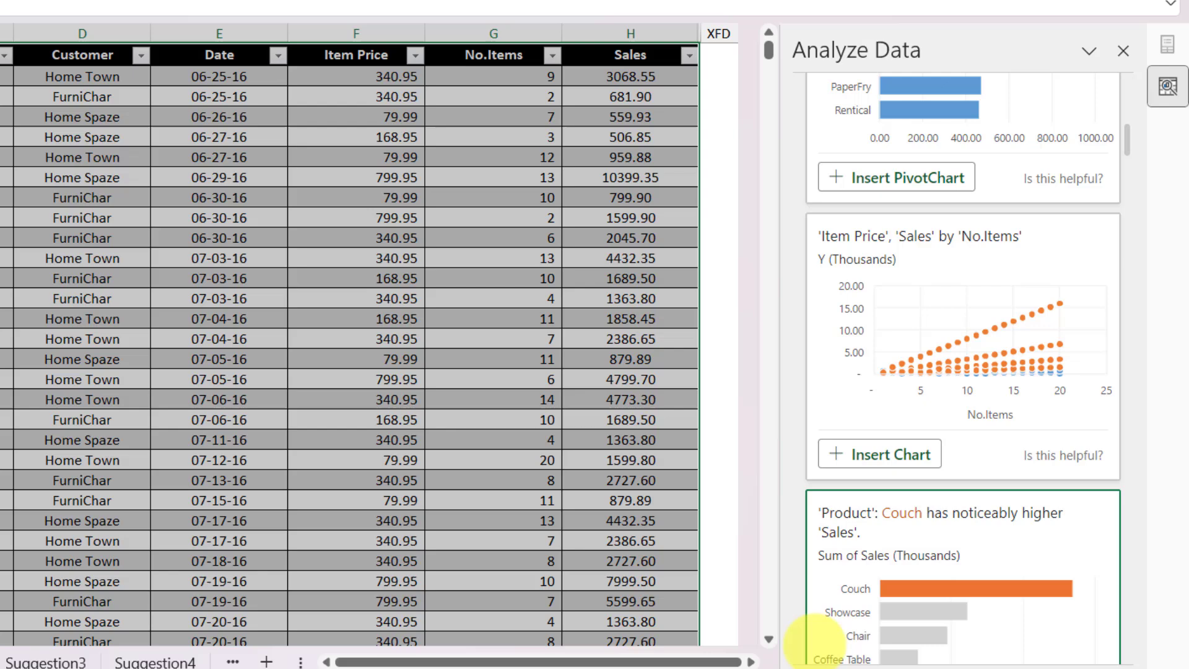
scroll("down", 3)
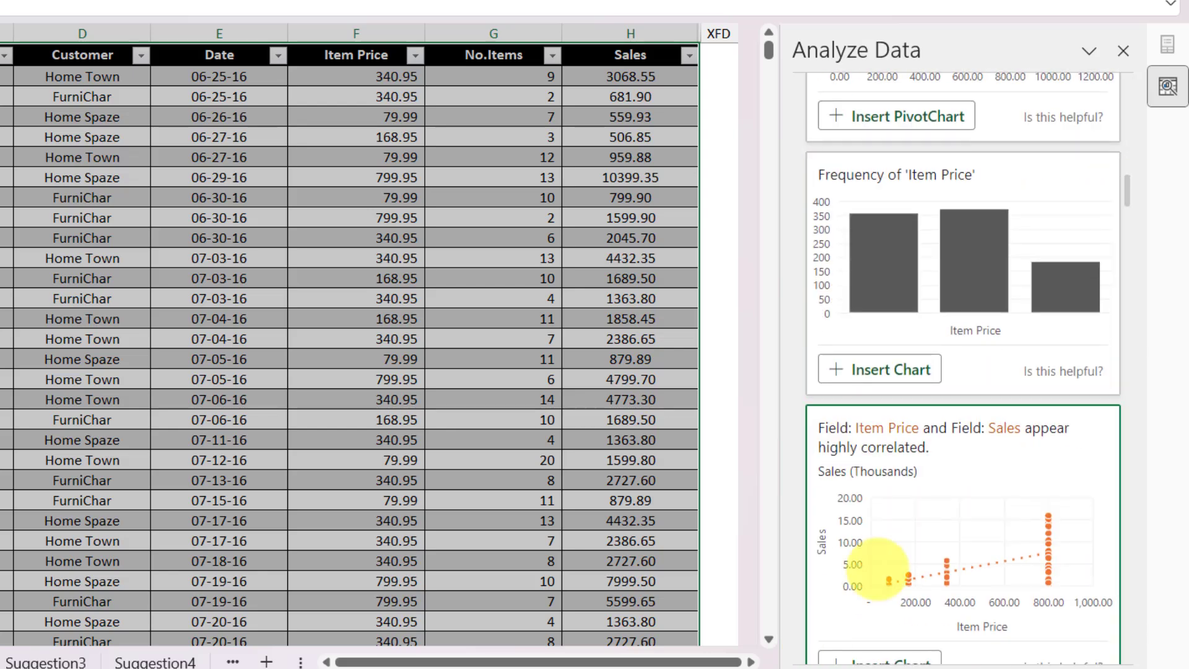
scroll("down", 3)
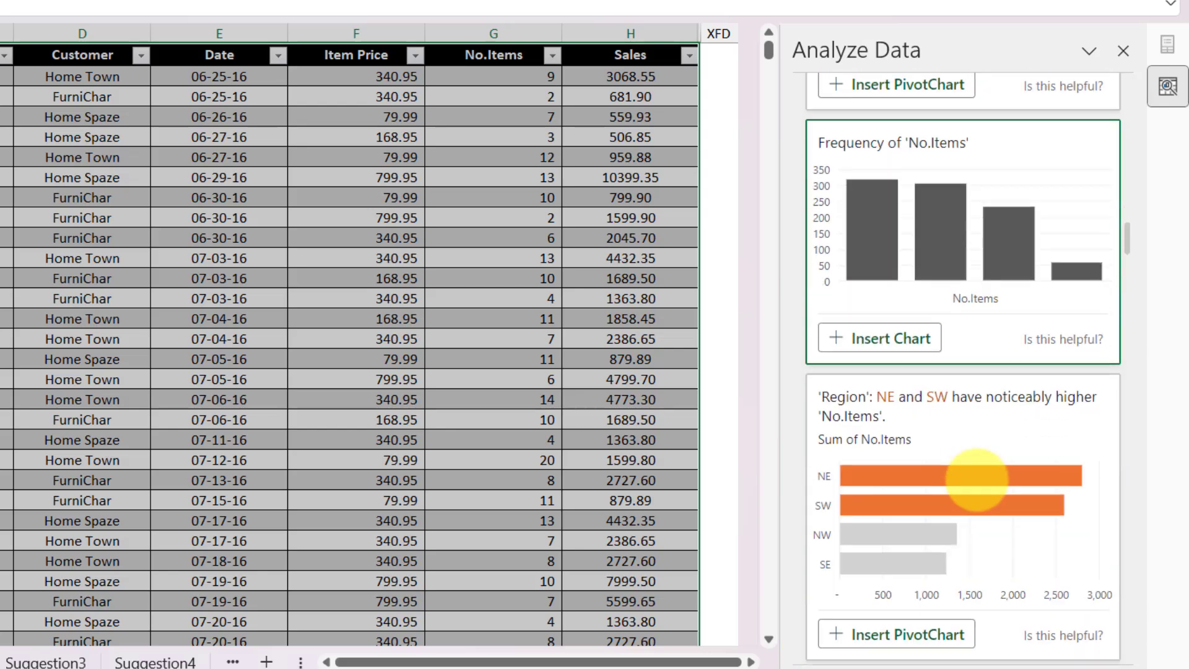
scroll("down", 3)
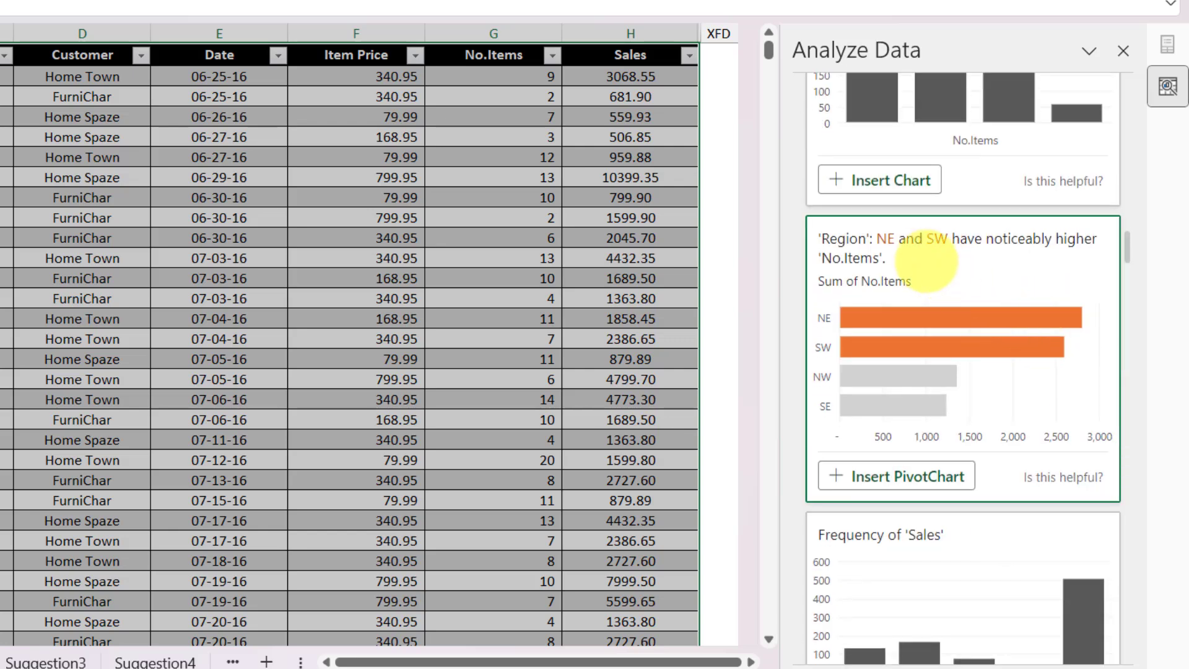
mouse_move(1024, 250)
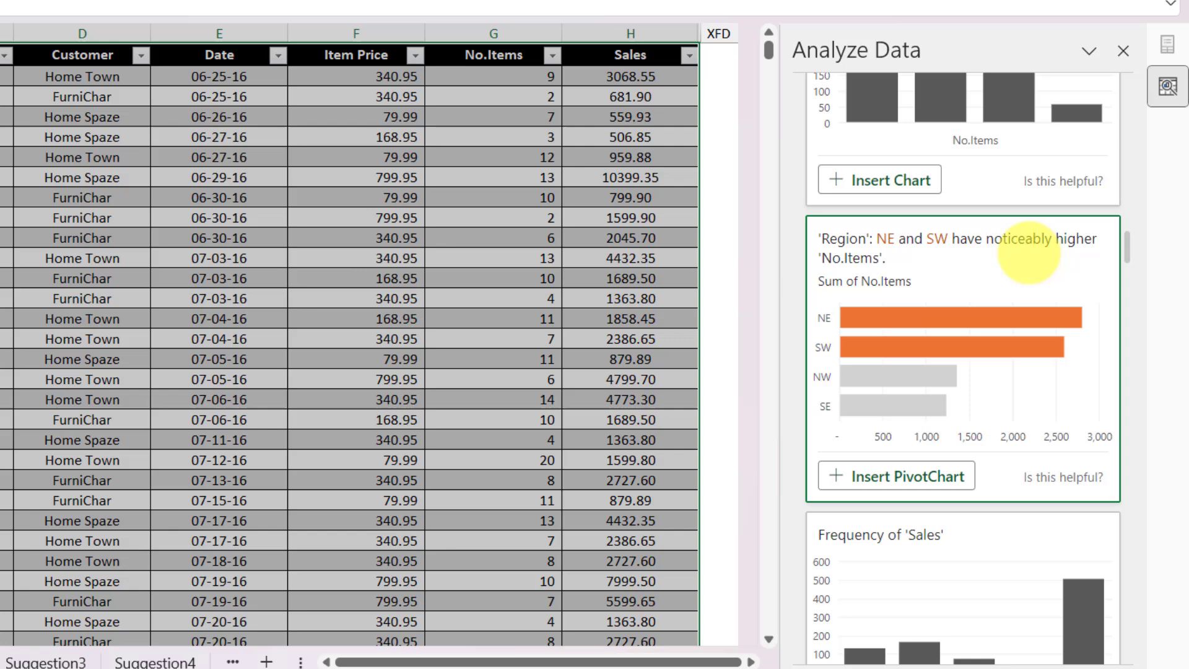
mouse_move(950, 270)
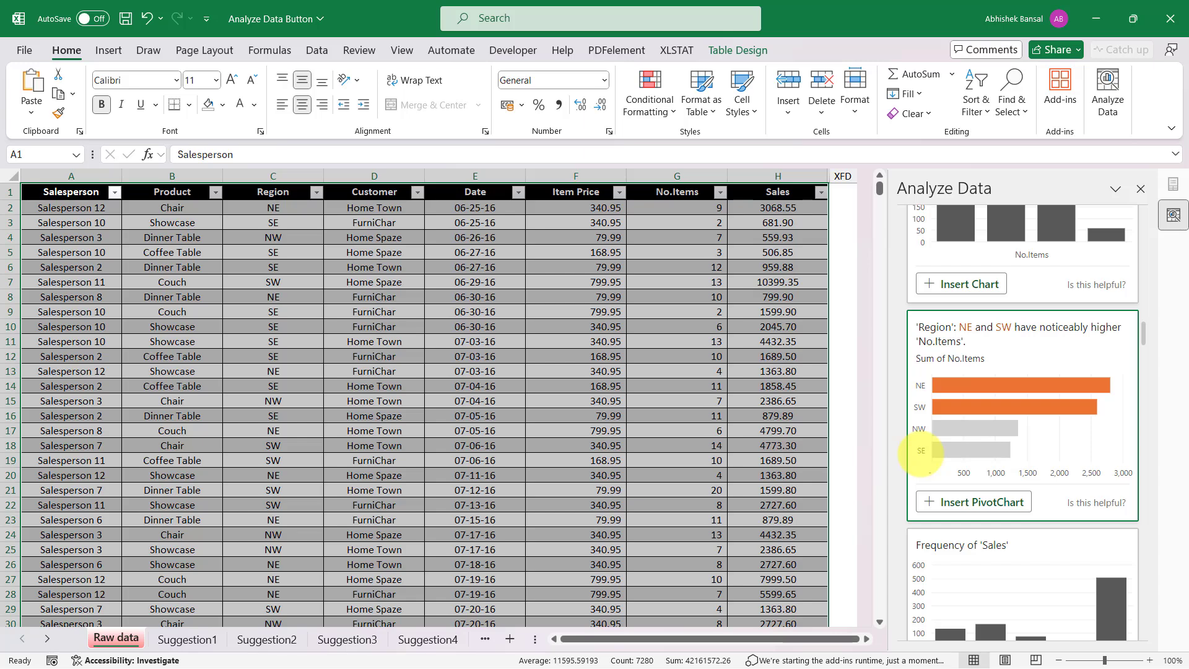
mouse_move(863, 420)
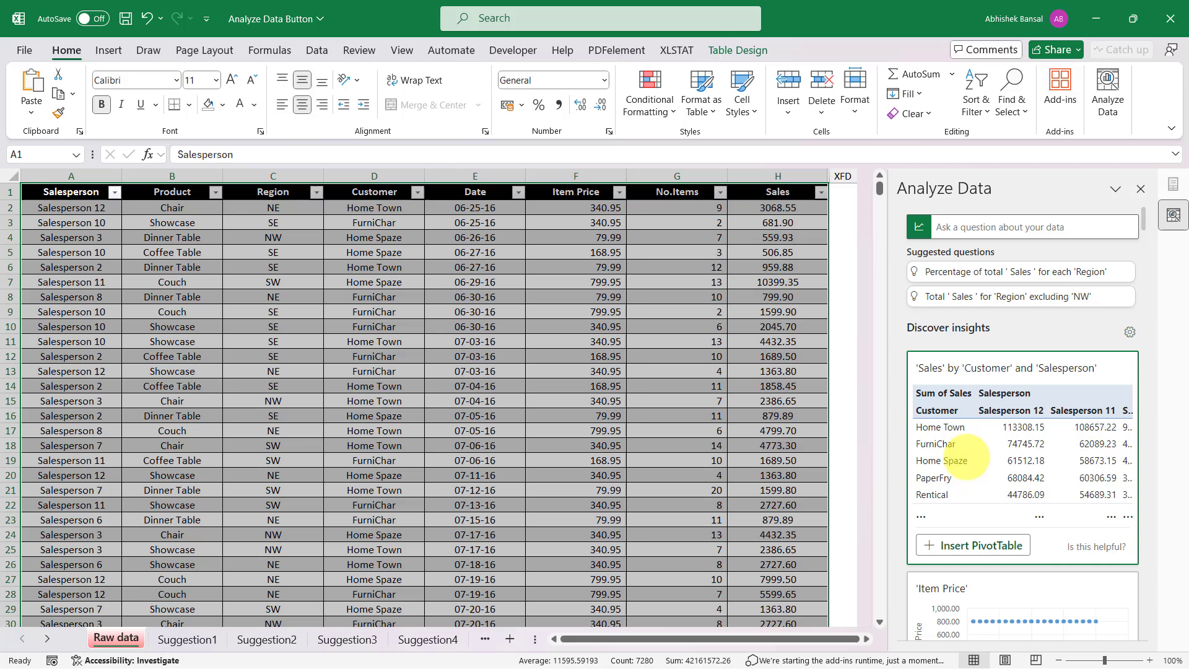
mouse_move(1028, 228)
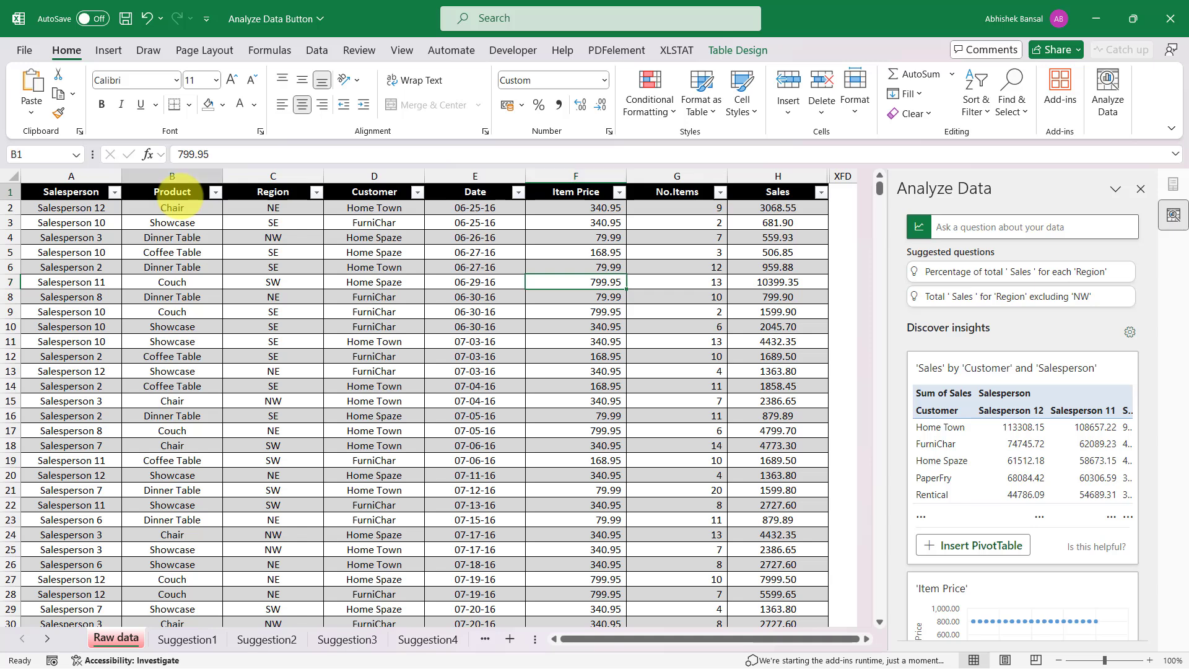
Select row header 1 of the sales table, opening its row menu.
left_click(172, 191)
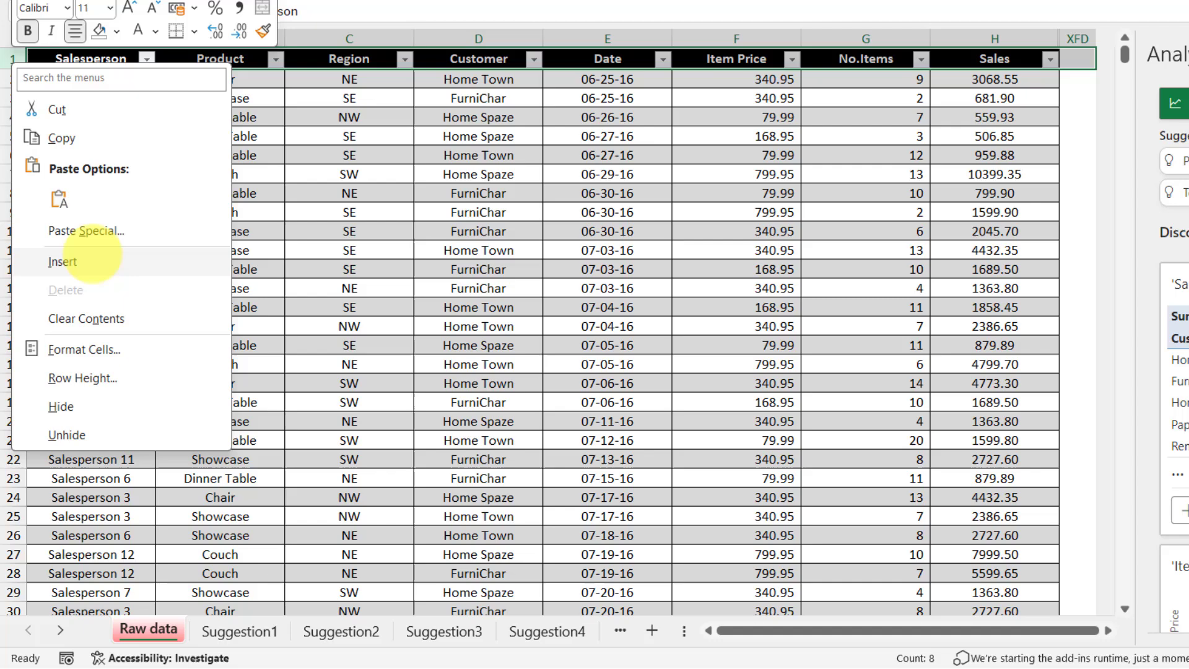
left_click(62, 261)
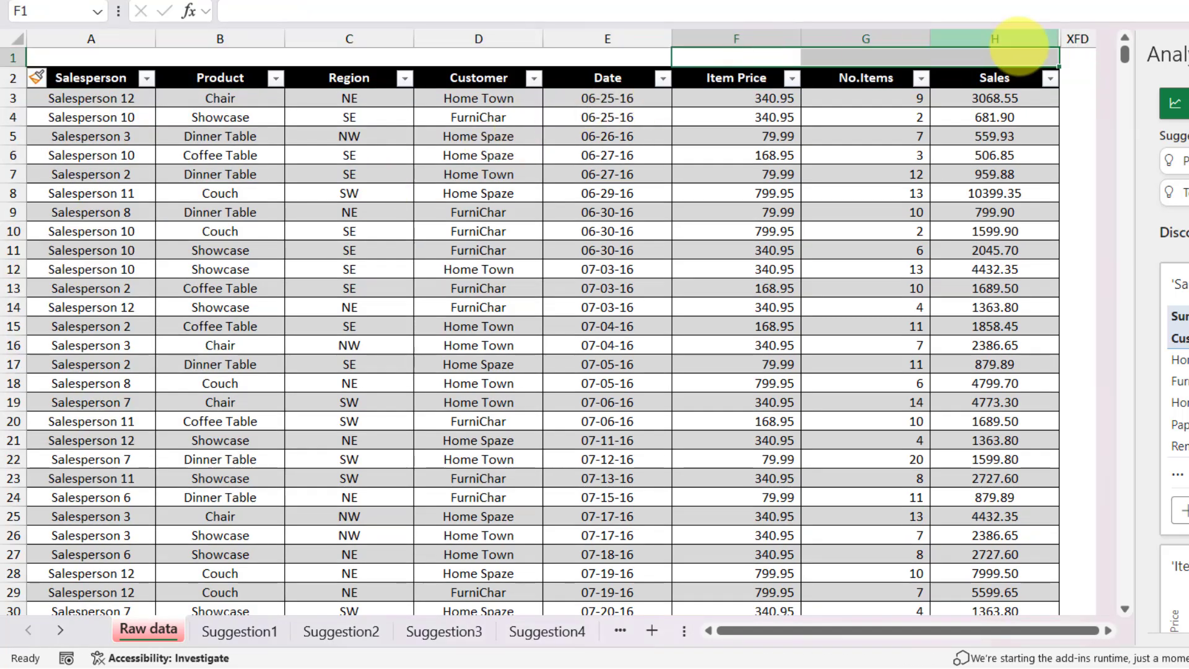
mouse_move(867, 42)
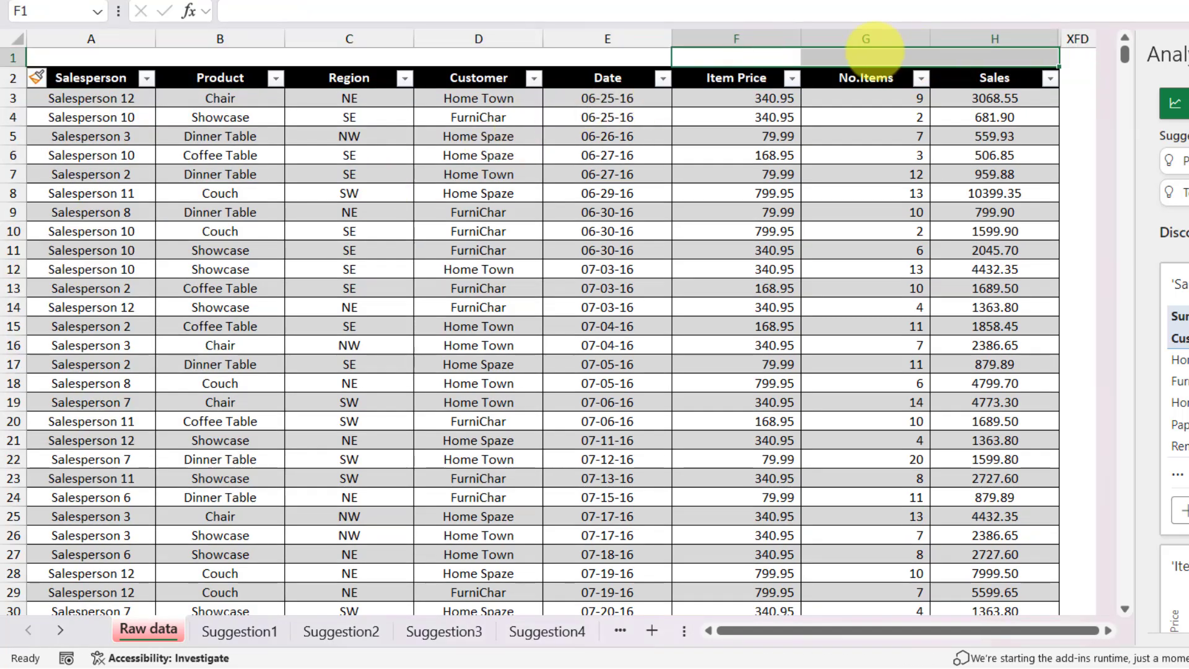
mouse_move(488, 118)
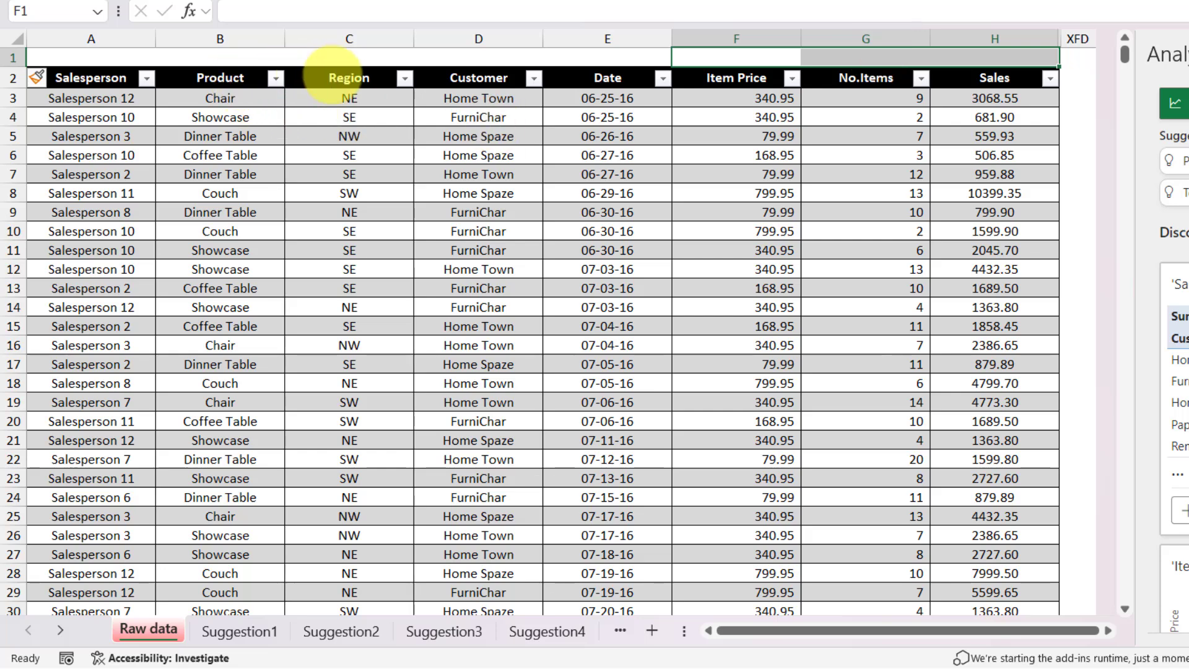
mouse_move(237, 212)
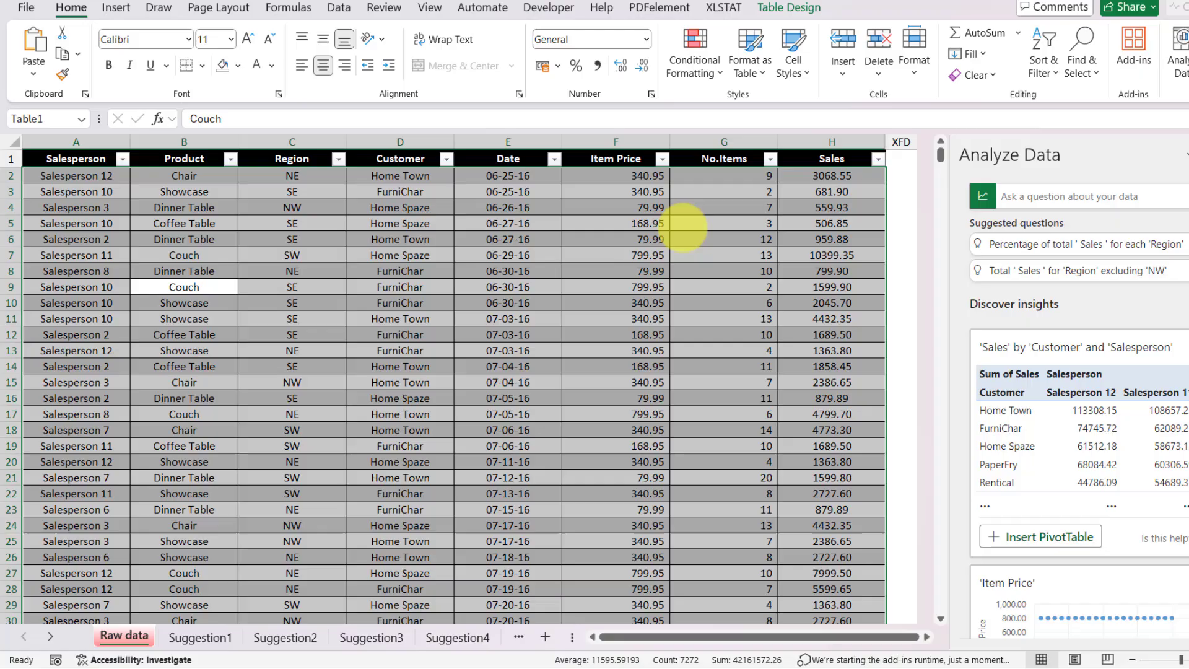
Scroll through the Raw data rows and switch to the Suggestion1 sheet with the Total Sales by Product pivot table.
scroll("down", 3)
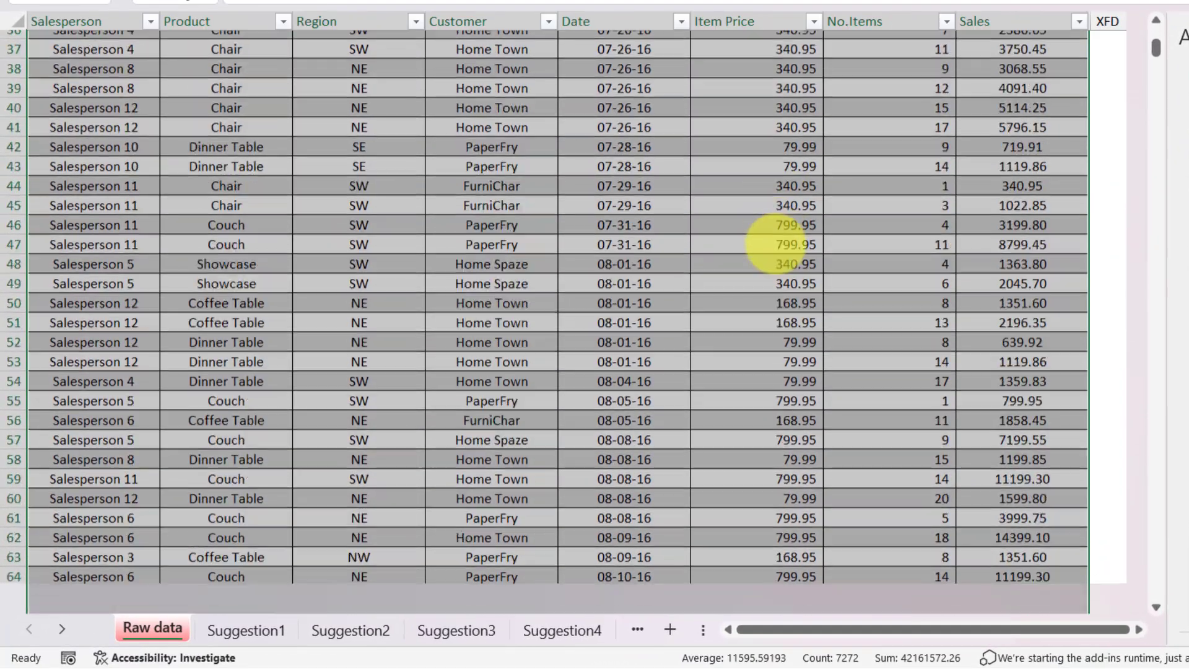
scroll("down", 3)
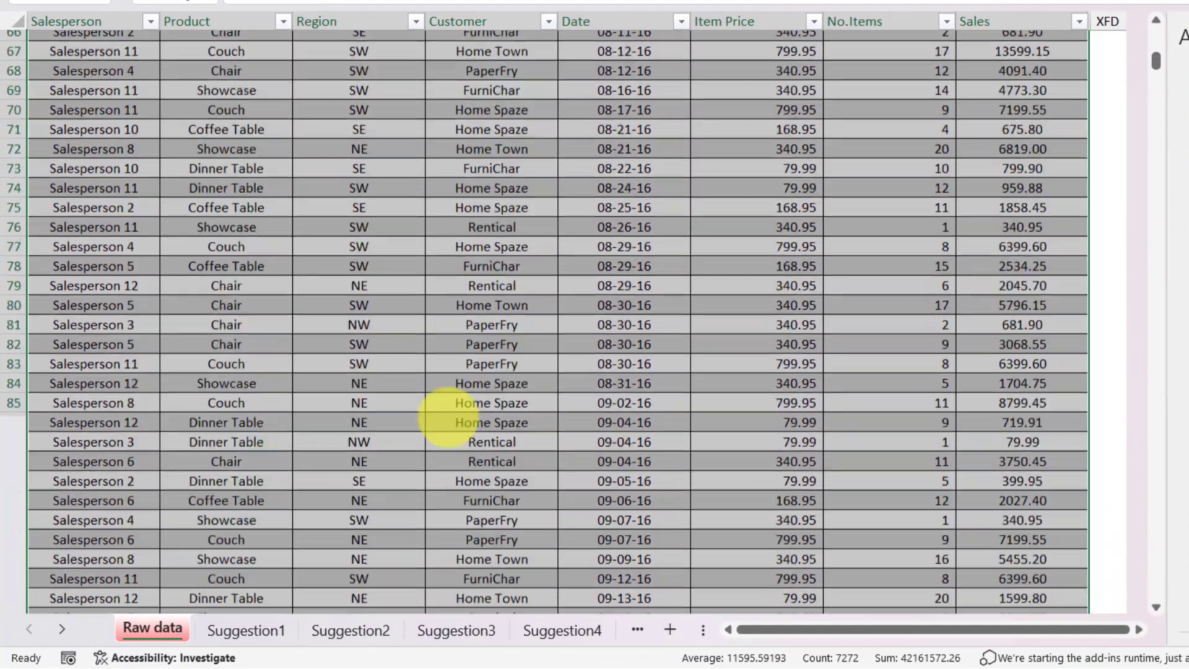
scroll("down", 3)
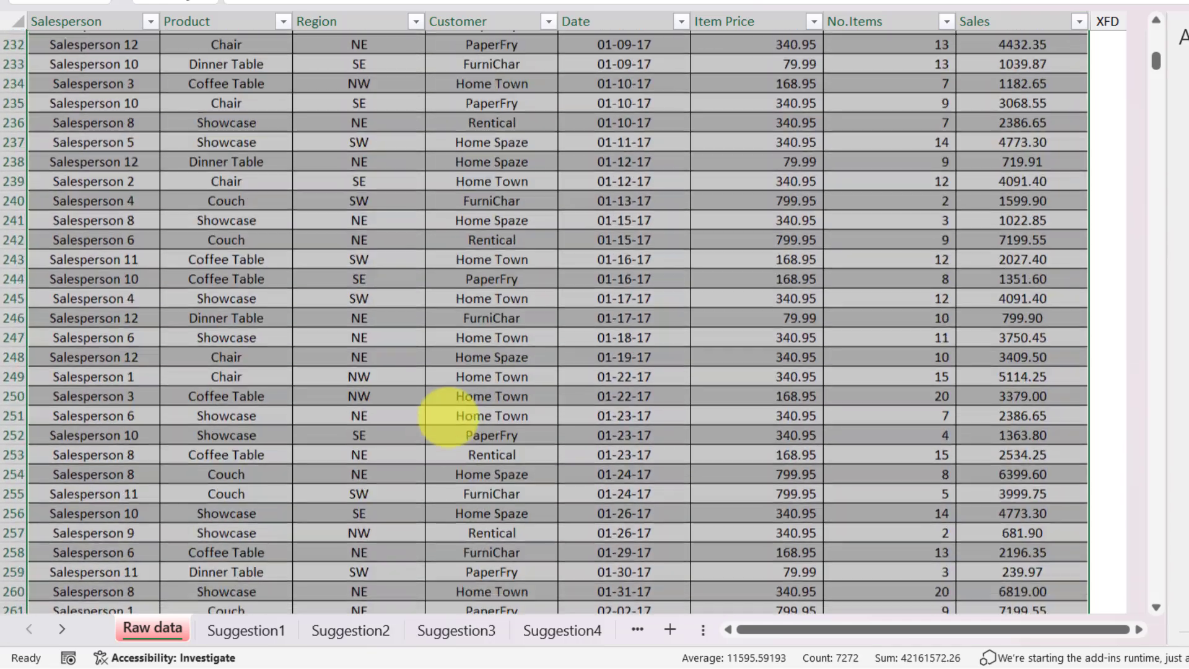
scroll("down", 3)
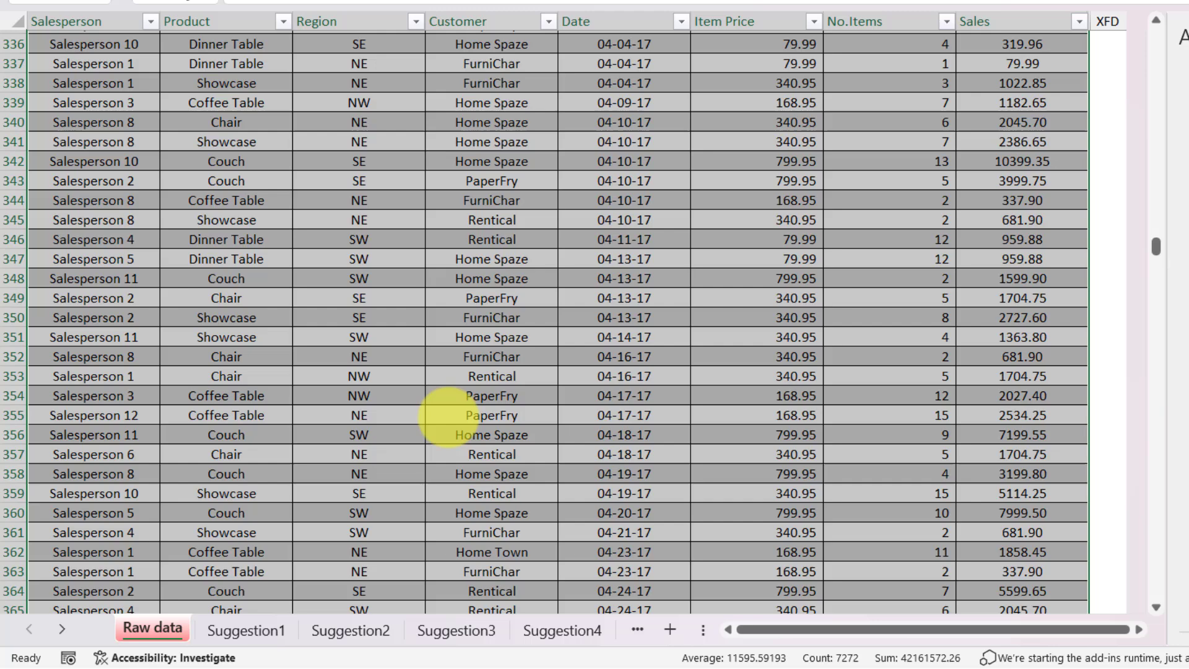
left_click(247, 629)
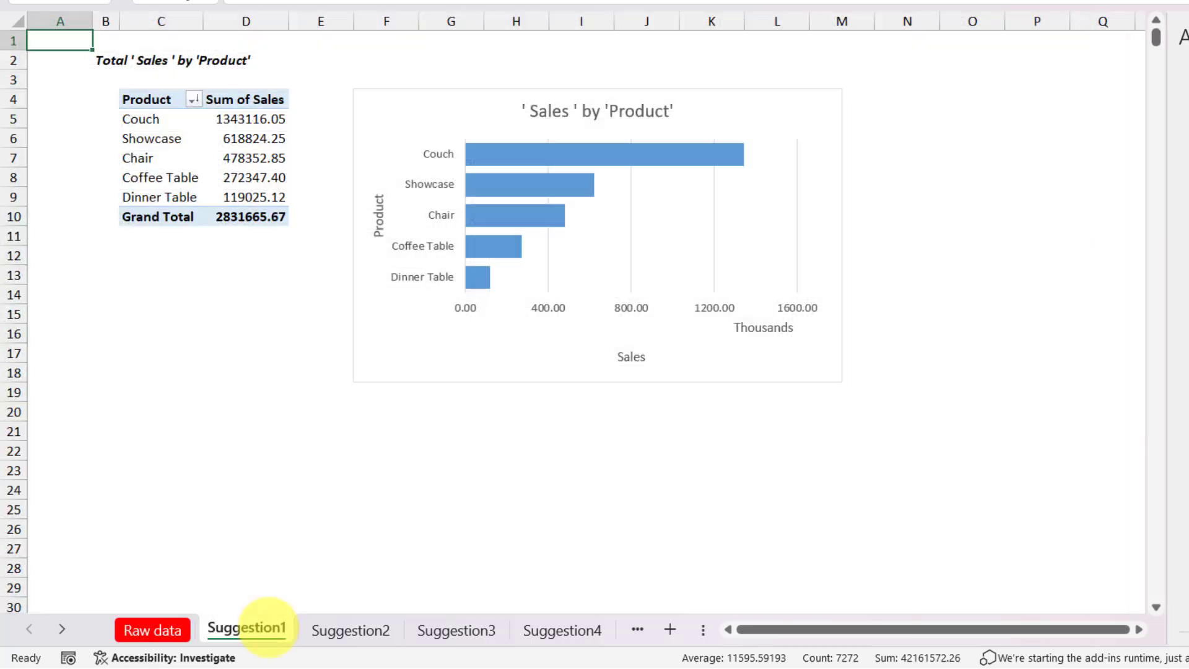
left_click(352, 630)
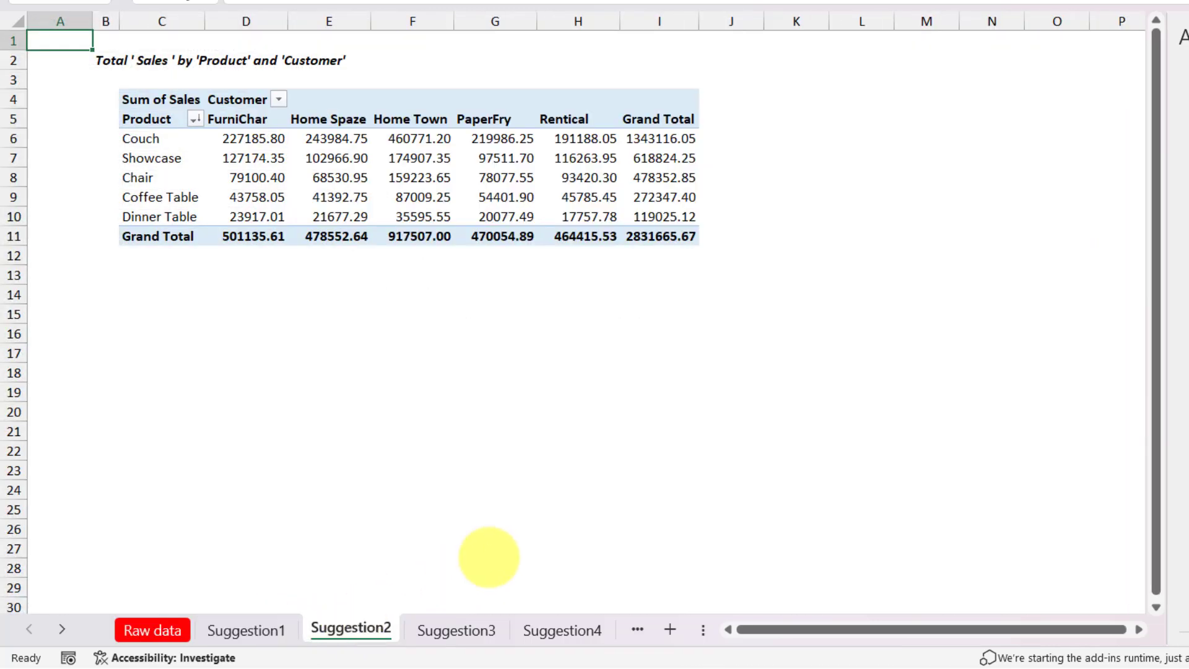
mouse_move(518, 506)
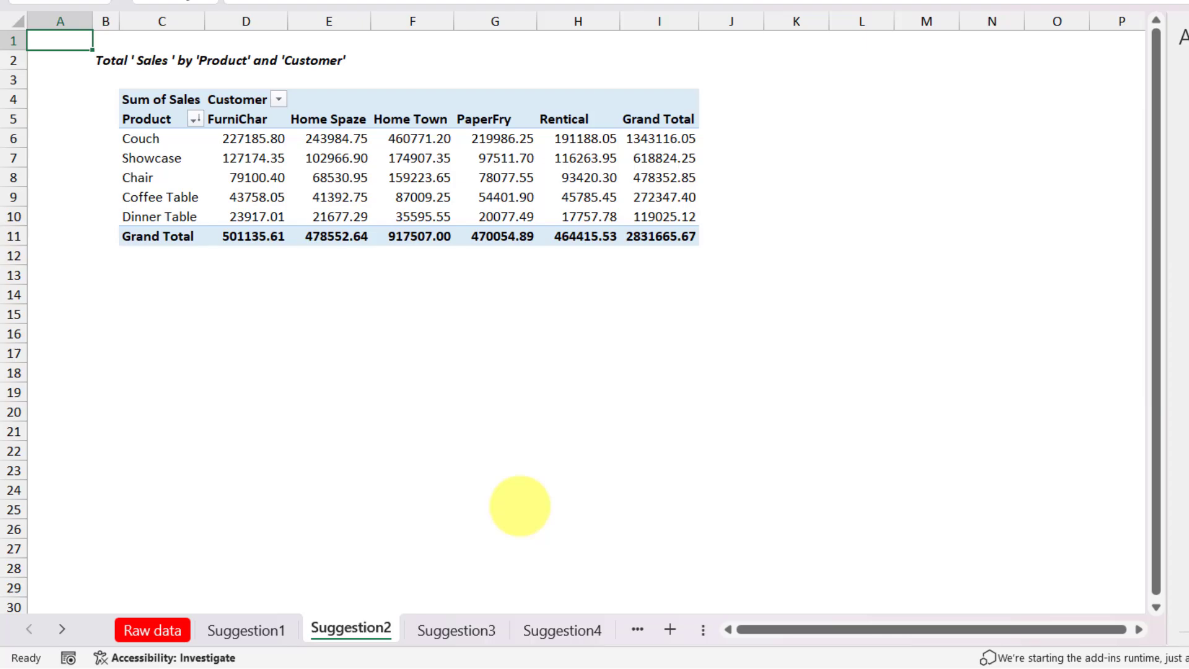
left_click(152, 629)
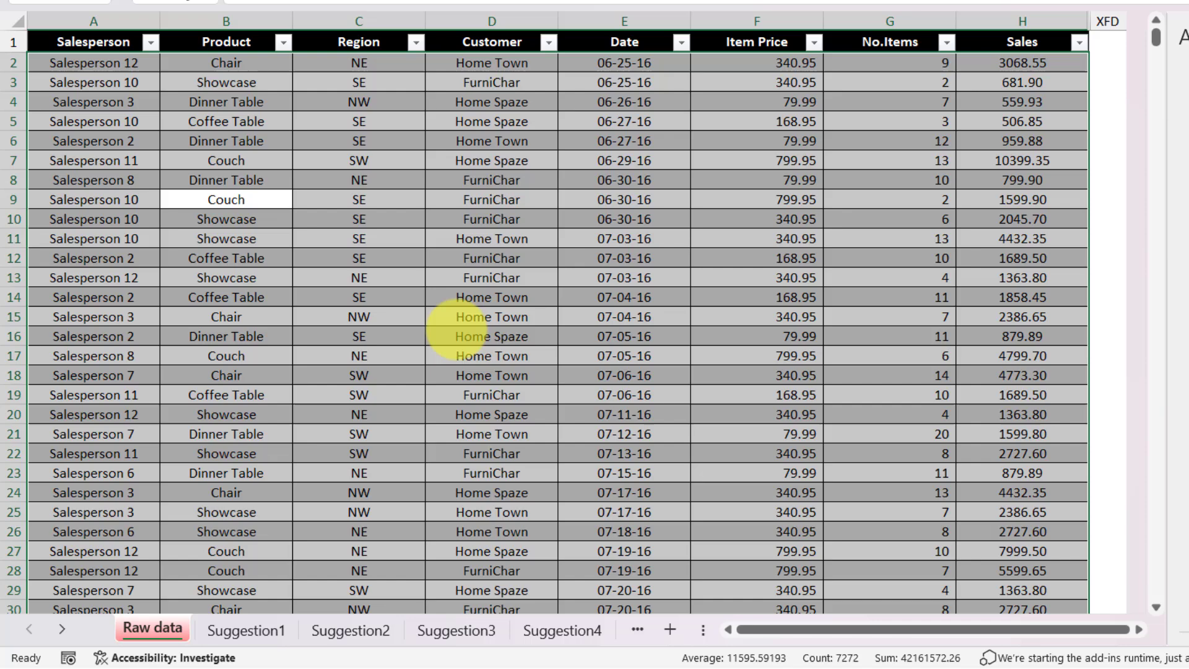
left_click(246, 629)
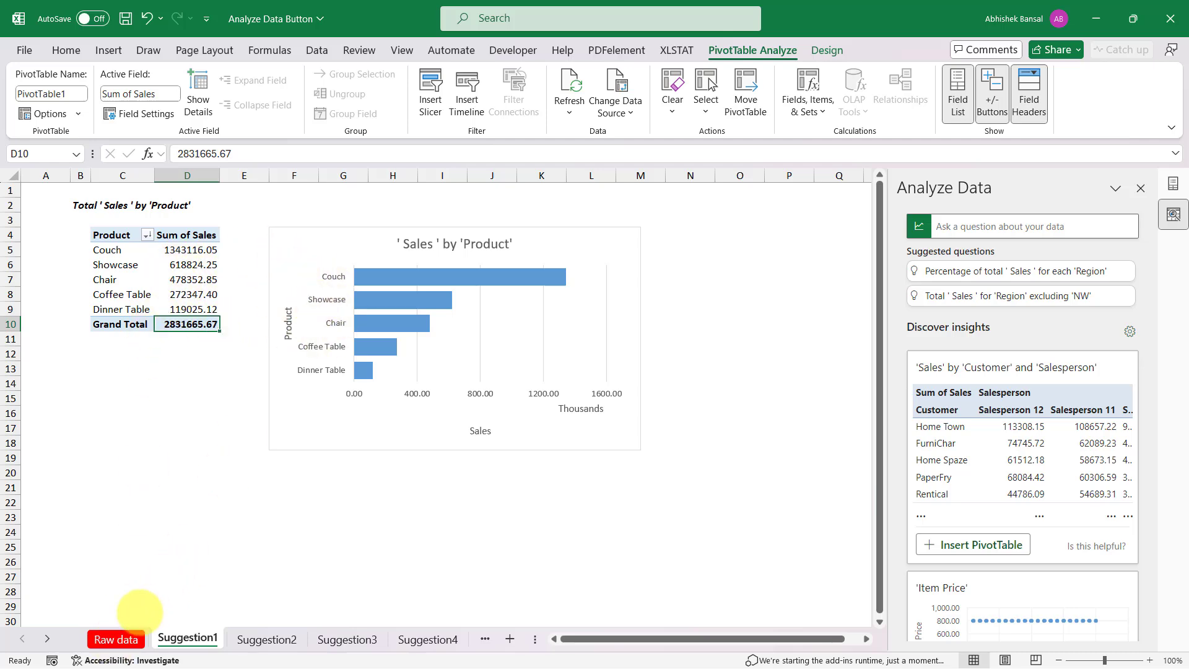
Return to the Raw data sheet showing the sales table beside the Analyze Data pane.
left_click(116, 639)
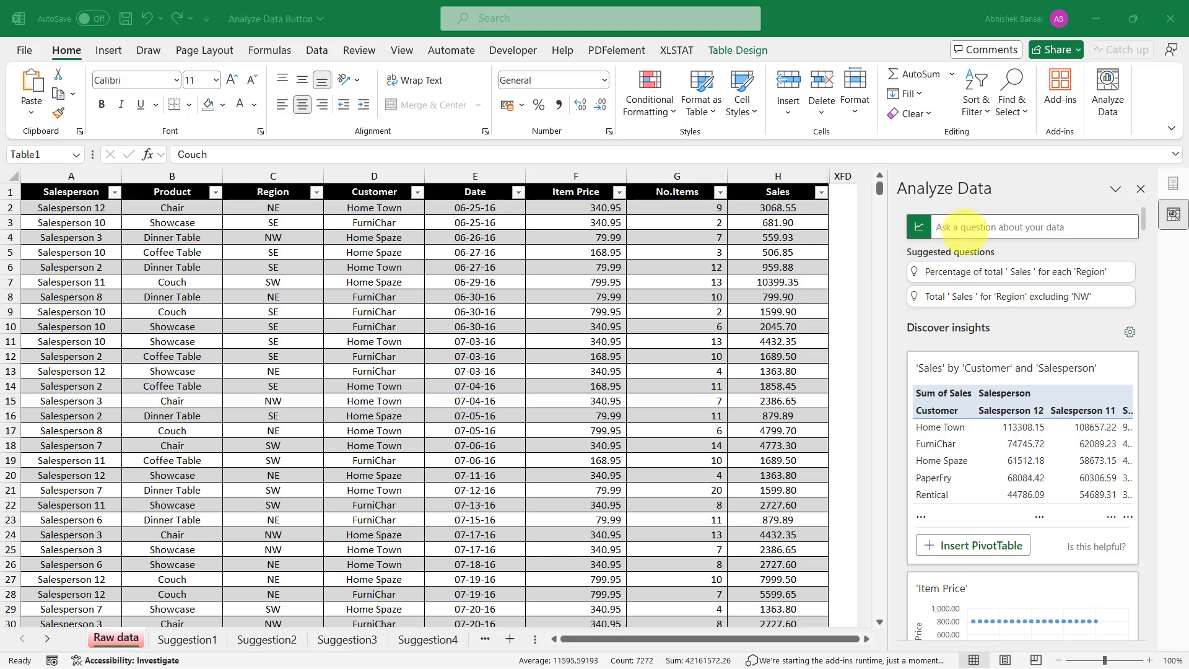
mouse_move(458, 237)
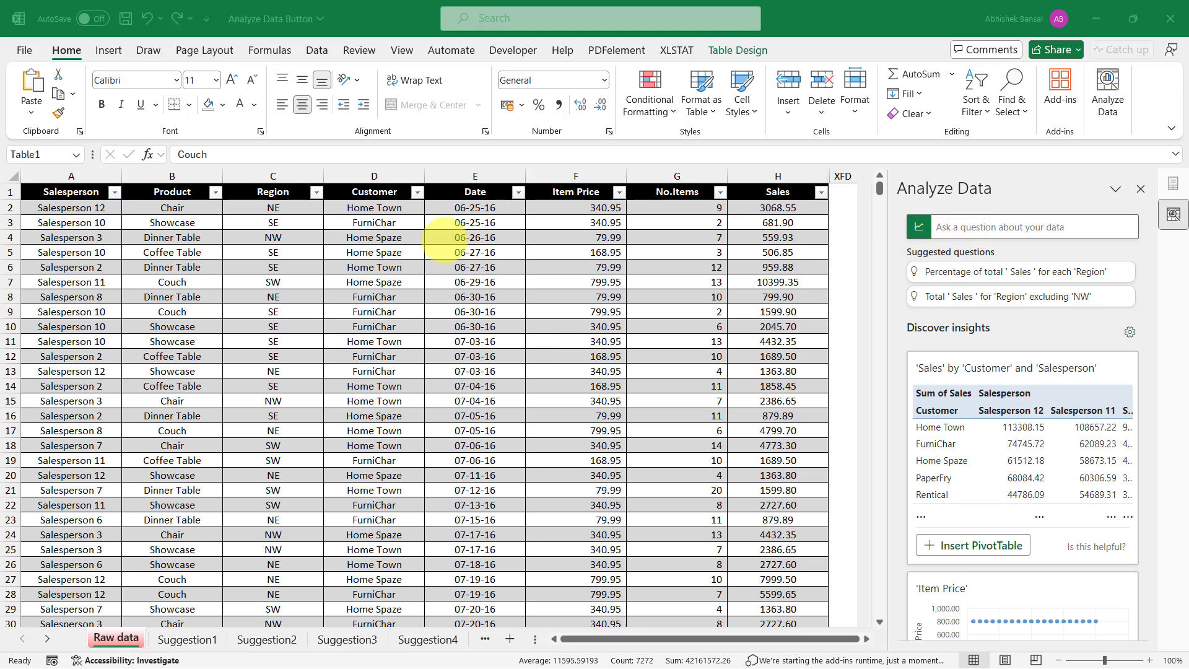